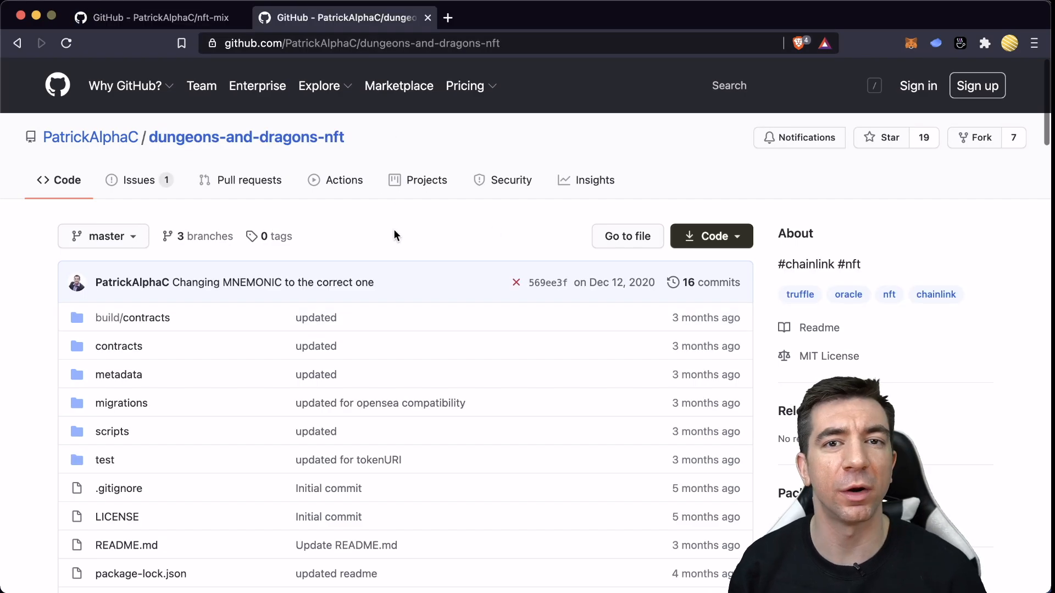
mouse_move(535, 266)
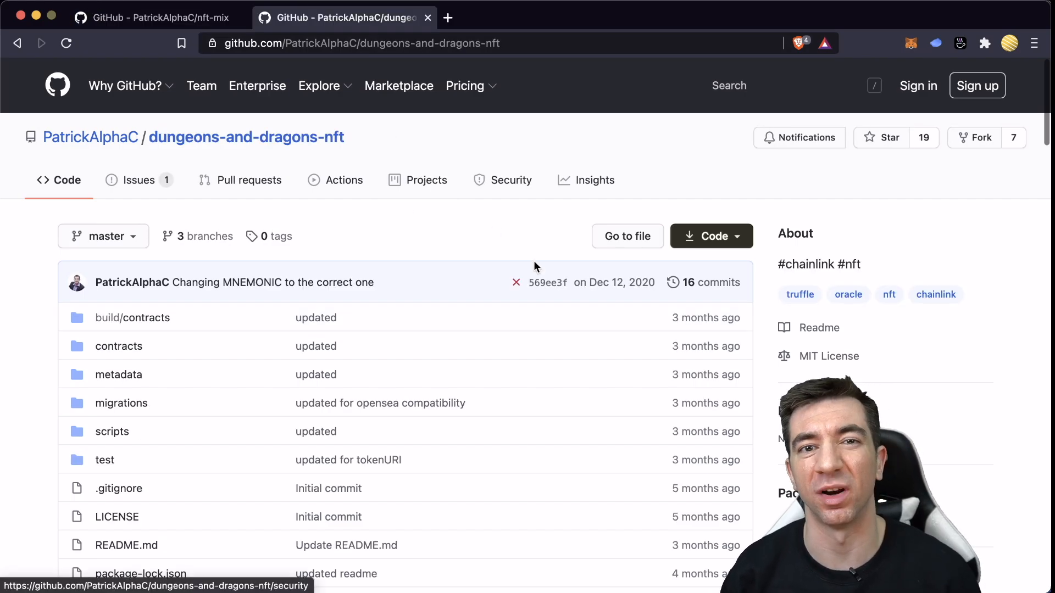
- Browse the dungeons-and-dragons-nft repo, then close the extra tabs leaving only nft-mix open
scroll(down, 3)
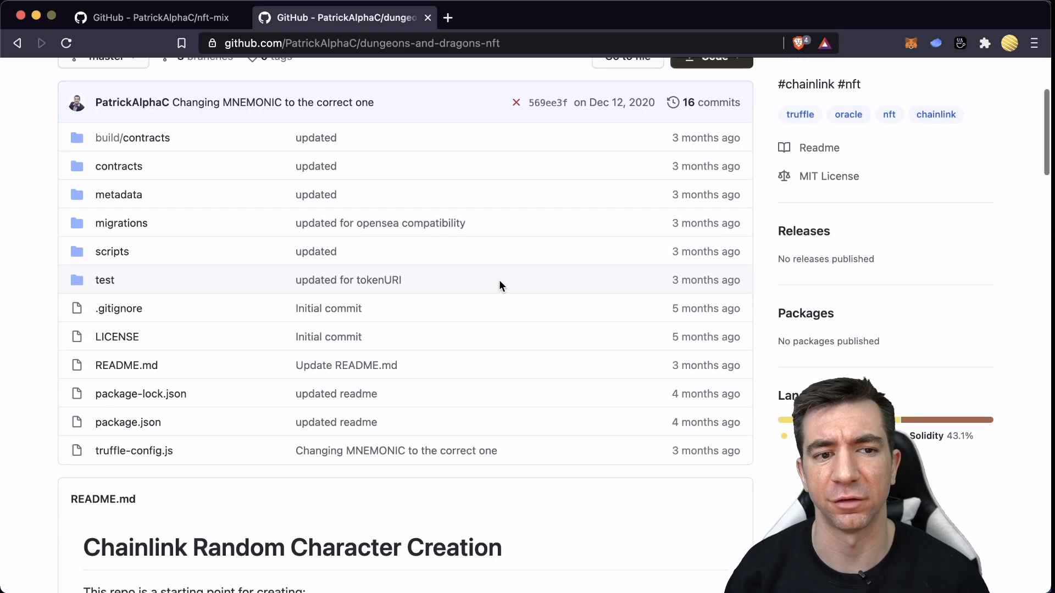
scroll(up, 3)
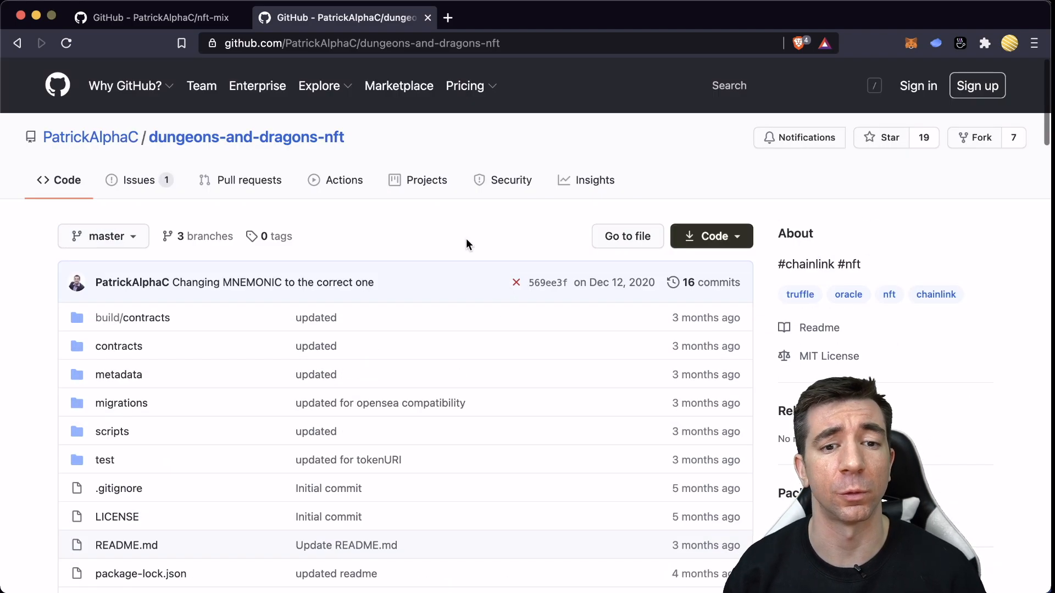
click(448, 18)
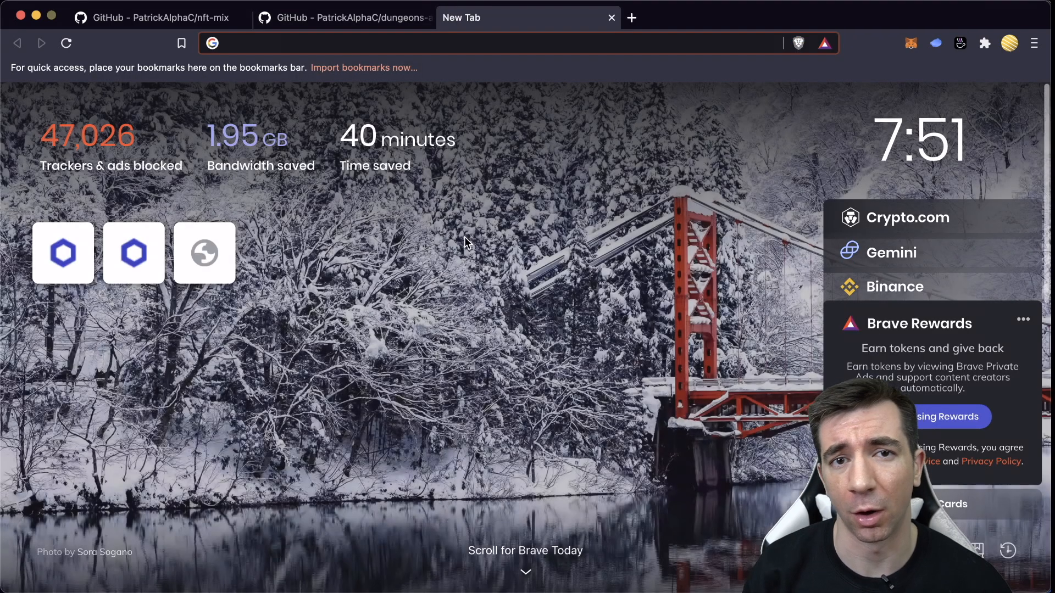
click(154, 18)
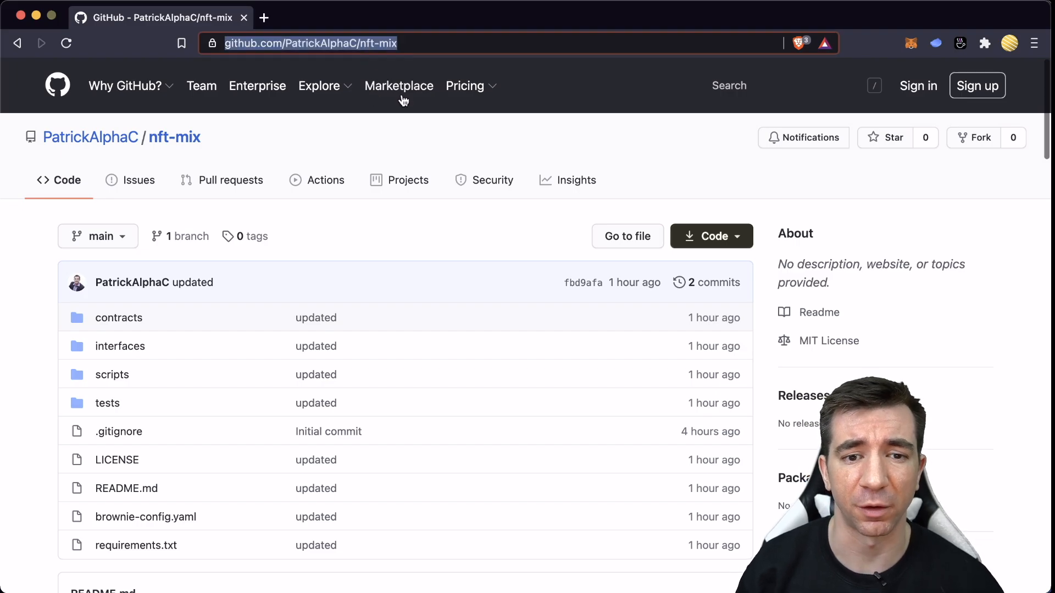
mouse_move(95, 535)
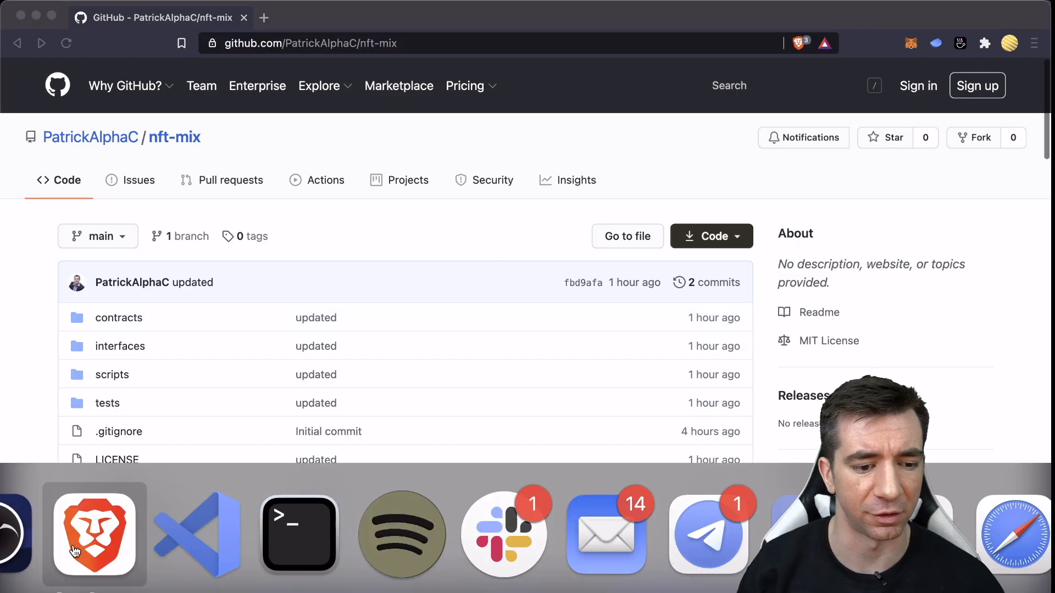
- Switch from the Dock to VS Code with the nft-mix project loaded
click(197, 535)
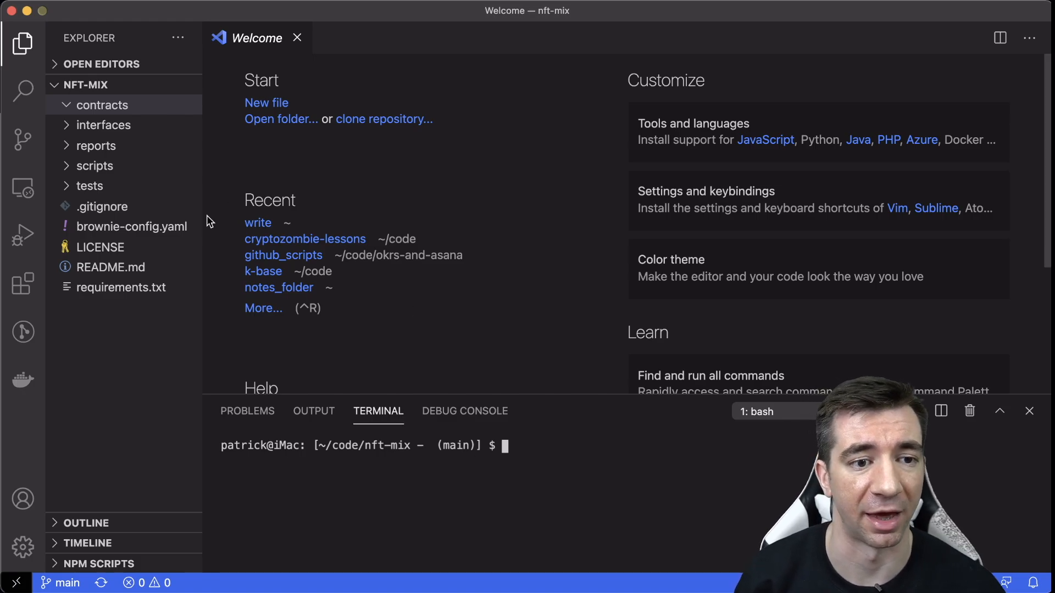
mouse_move(463, 183)
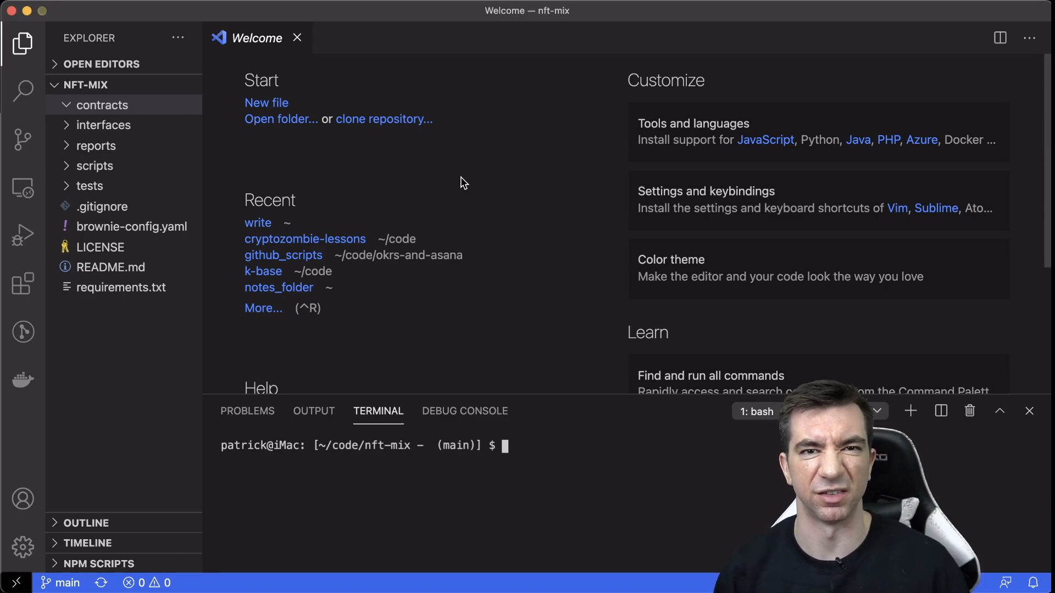
mouse_move(387, 145)
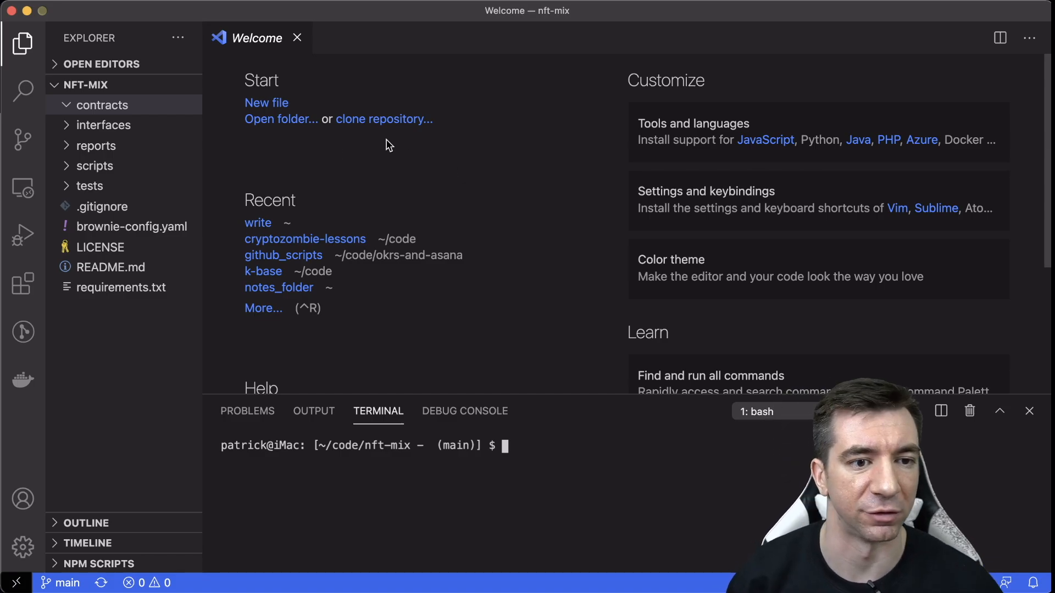
- Open SimpleCollectible.sol from the contracts folder in the Explorer
click(141, 165)
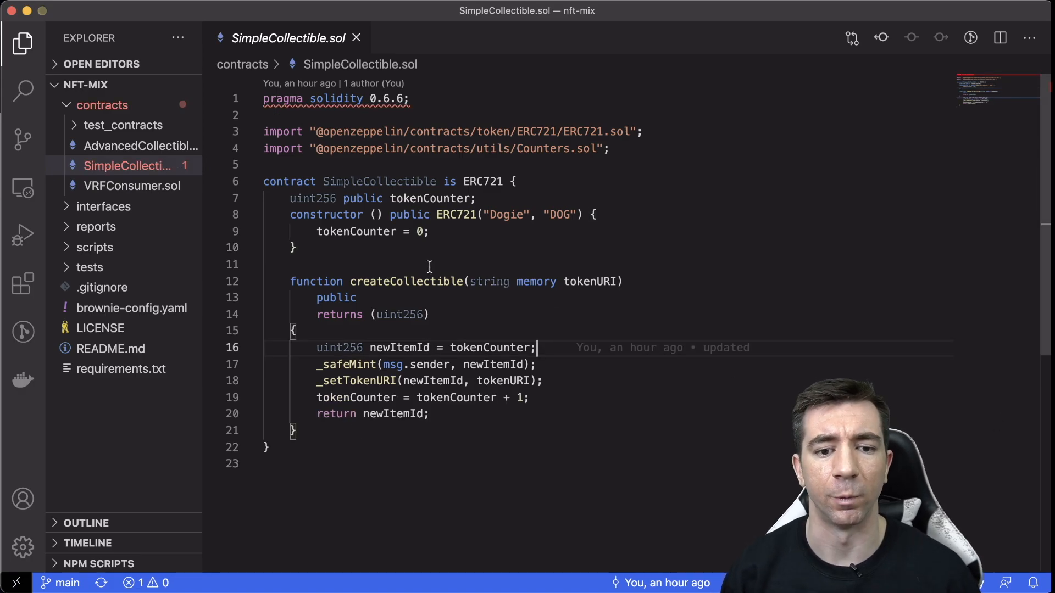
mouse_move(737, 257)
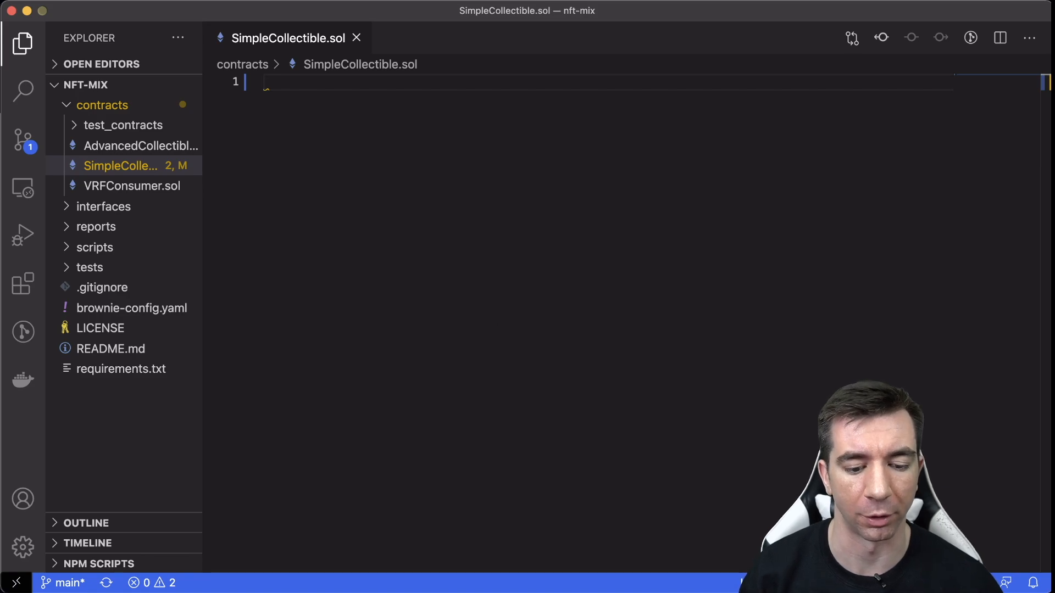
- Write the 'pragma solidity 0.6.6;' line at the top of the file
text(p)
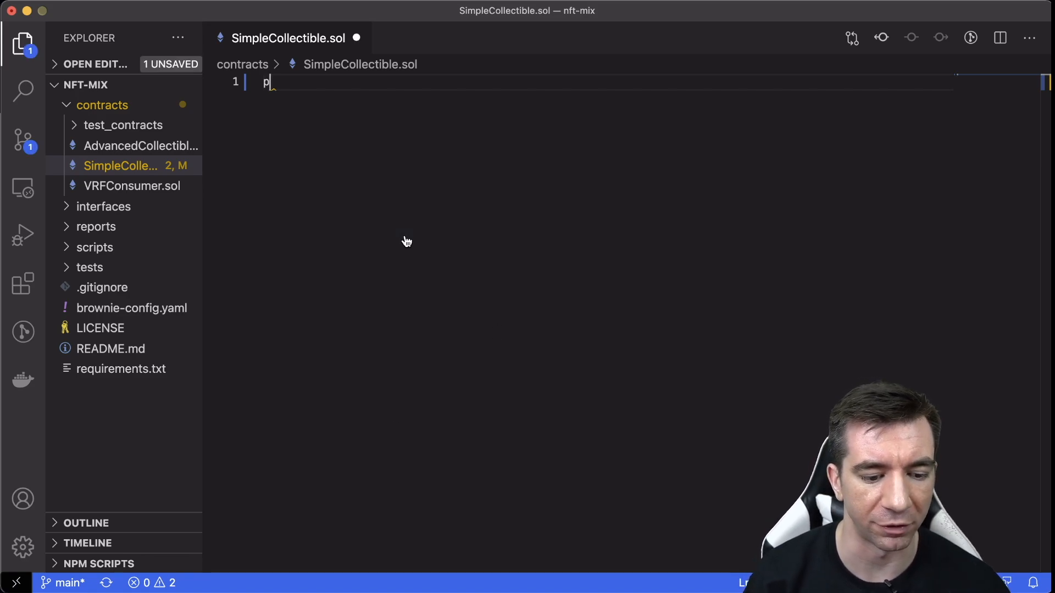
text(ragma soli)
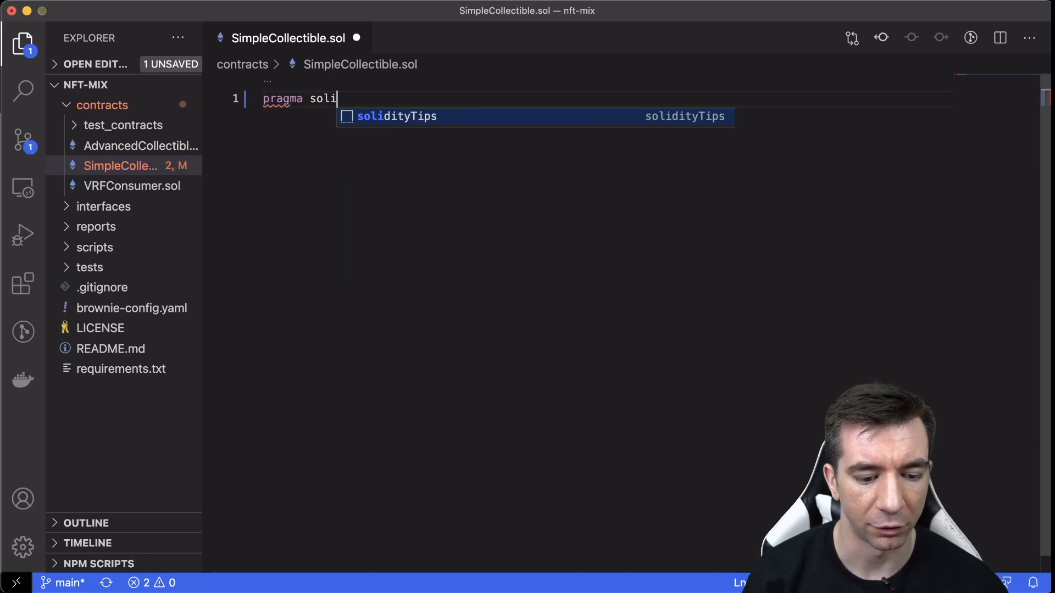
text(dity 0.)
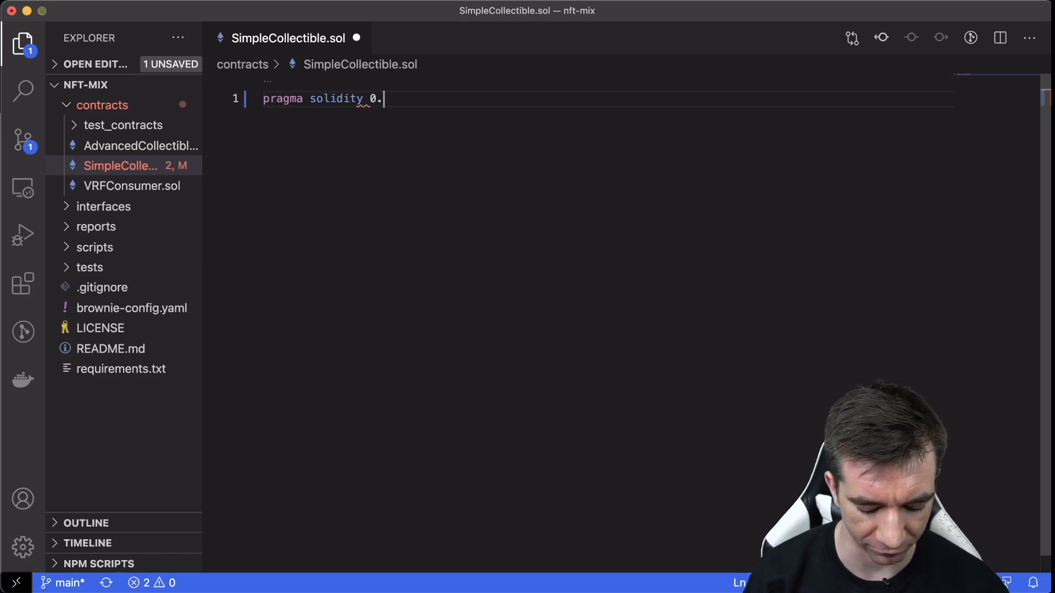
text(6.6;)
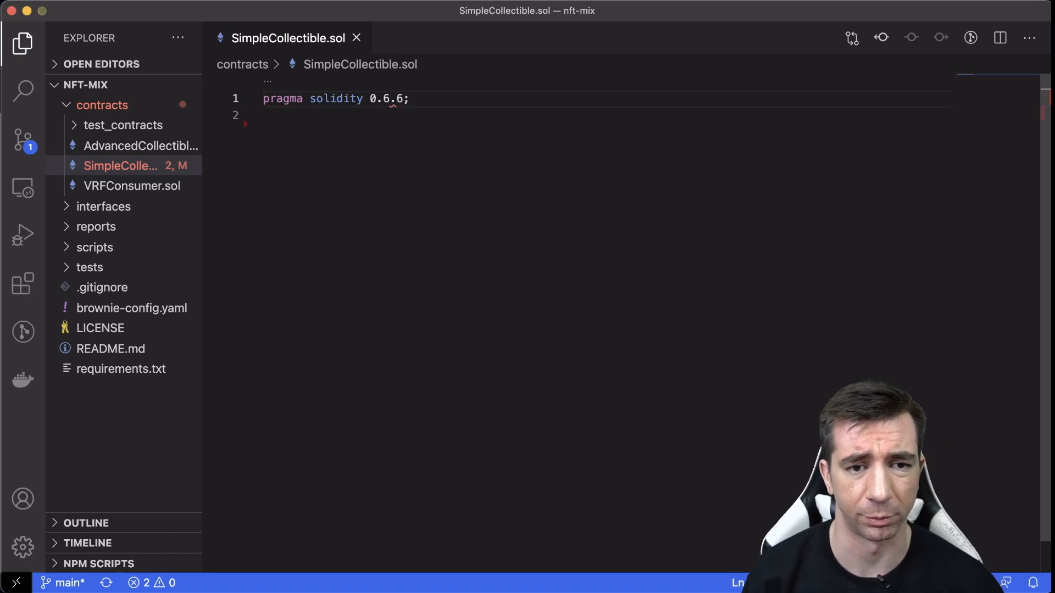
key(Enter)
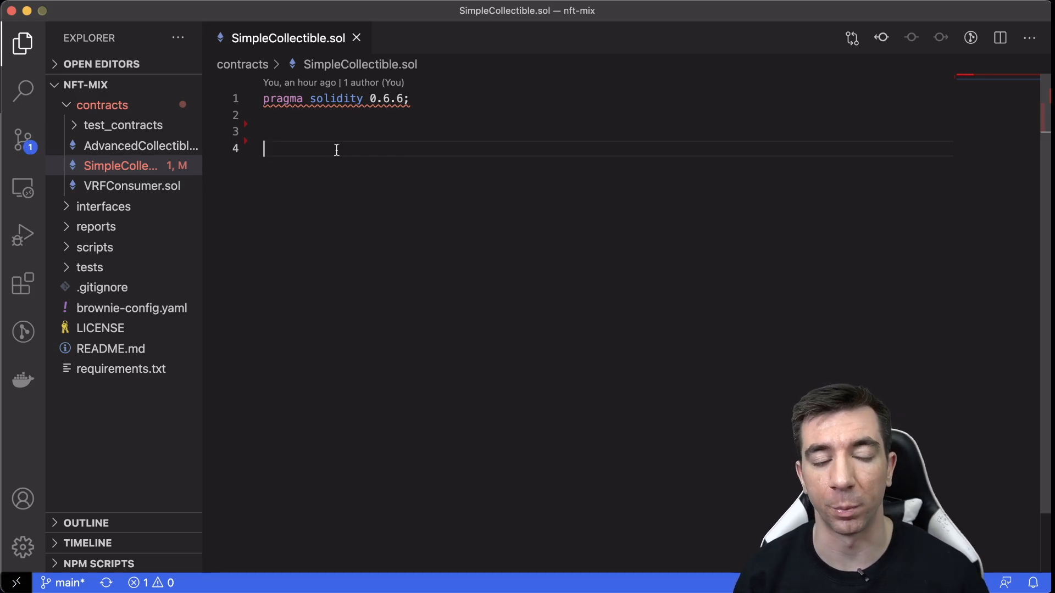
text(import ")
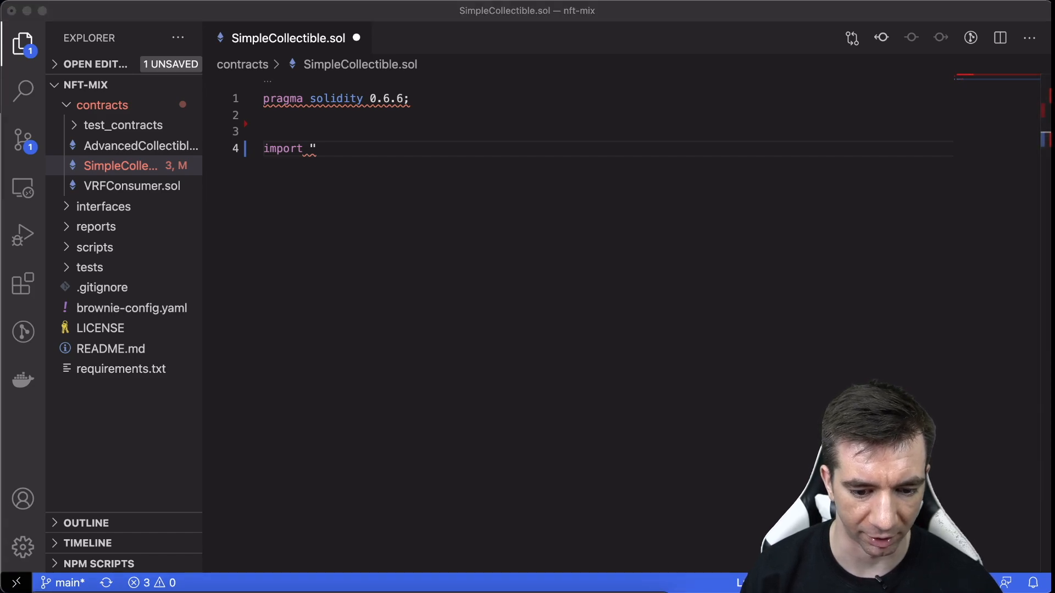
mouse_move(381, 151)
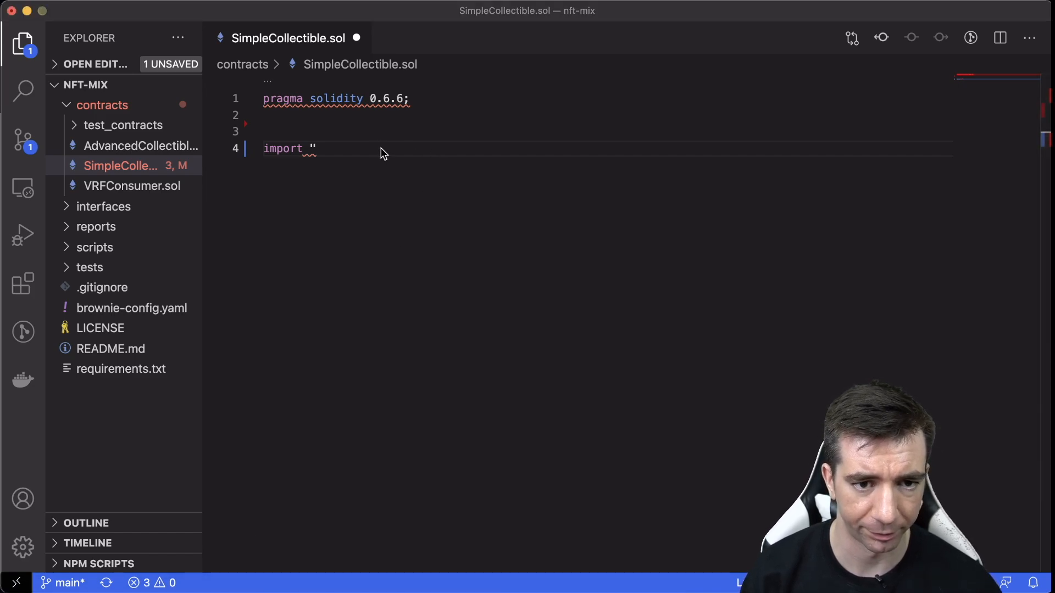
text(@openzeppelin/contracts/token/ERC721/ERC721.sol";)
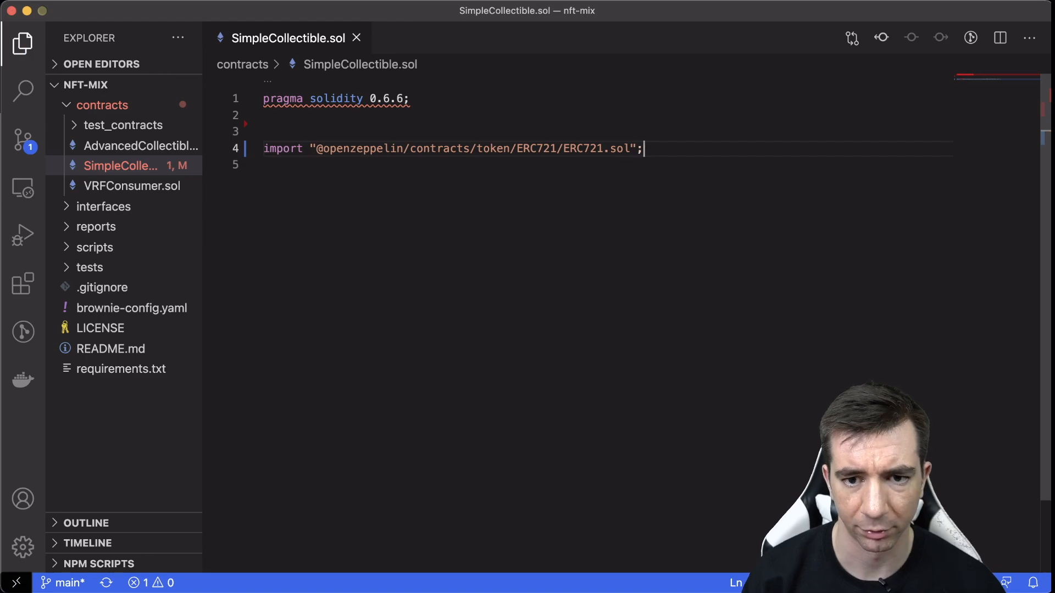
key(Enter)
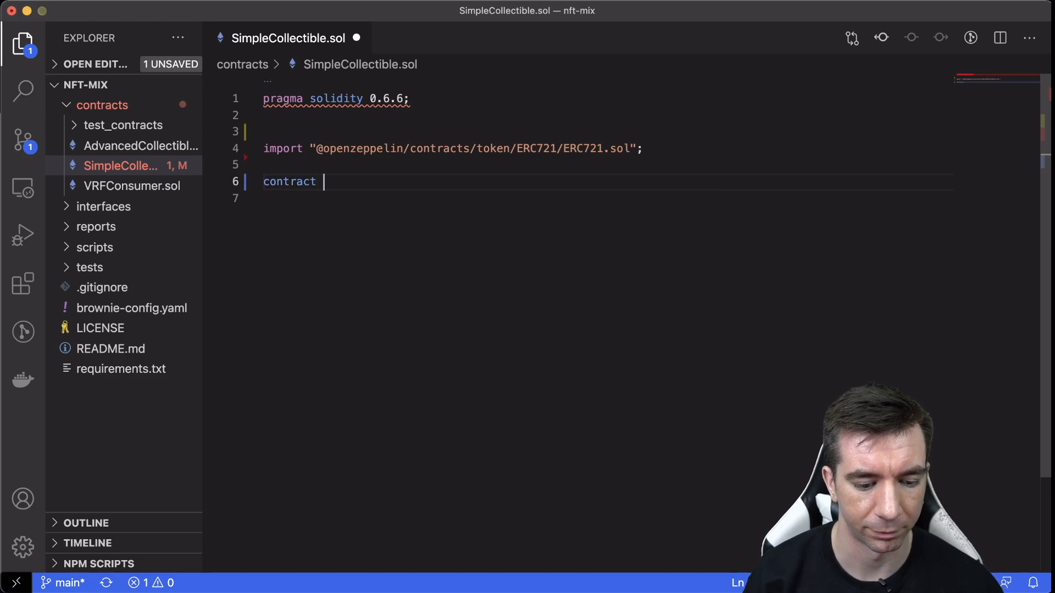
- Declare 'contract SimpleCollectible is ERC721 {' with an empty body
text(SimpleCollectible)
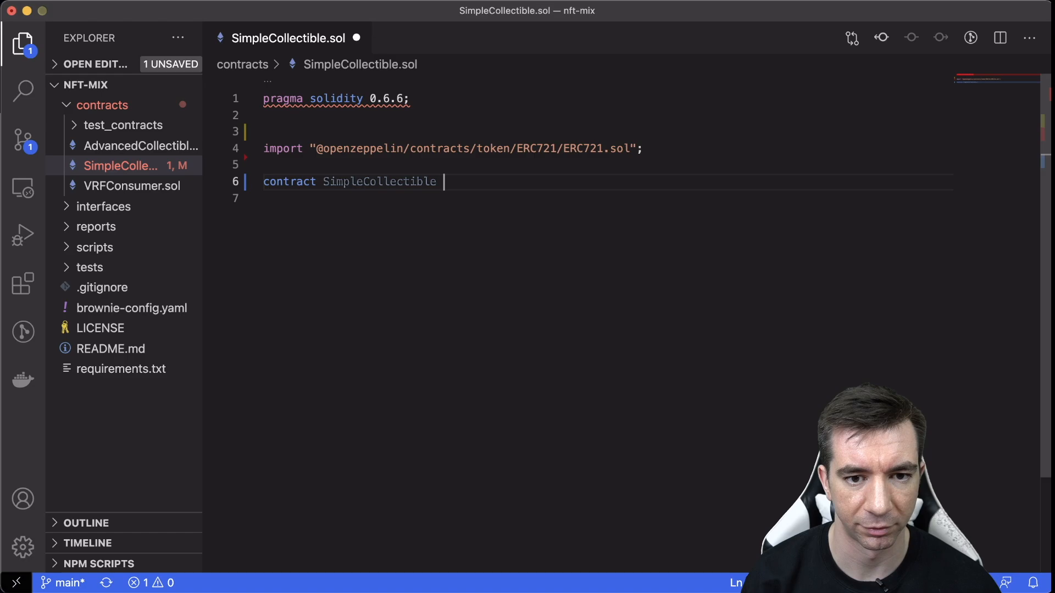
text(is ERC721 {)
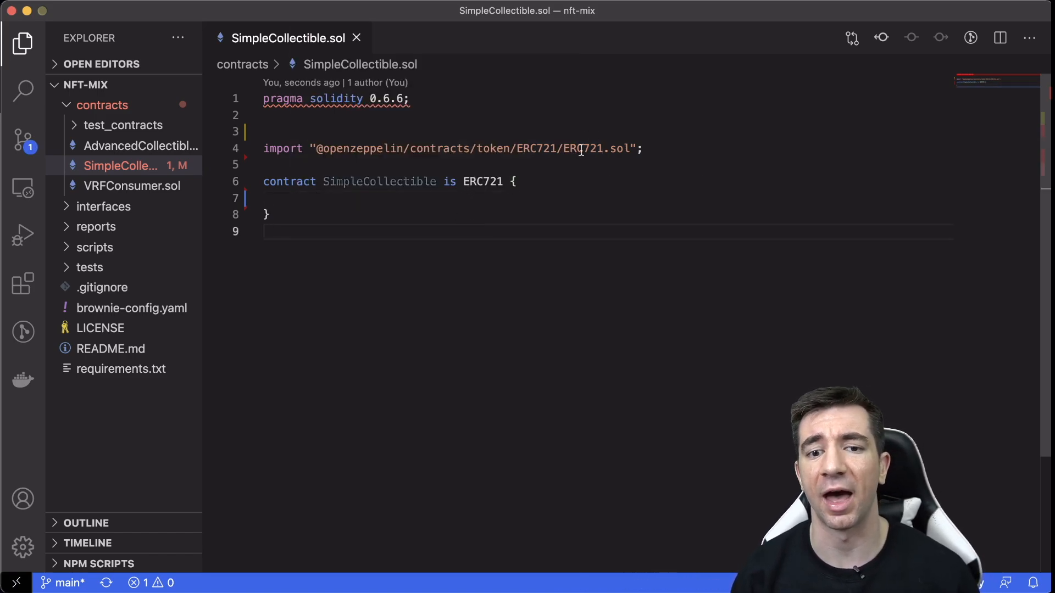
double_click(582, 149)
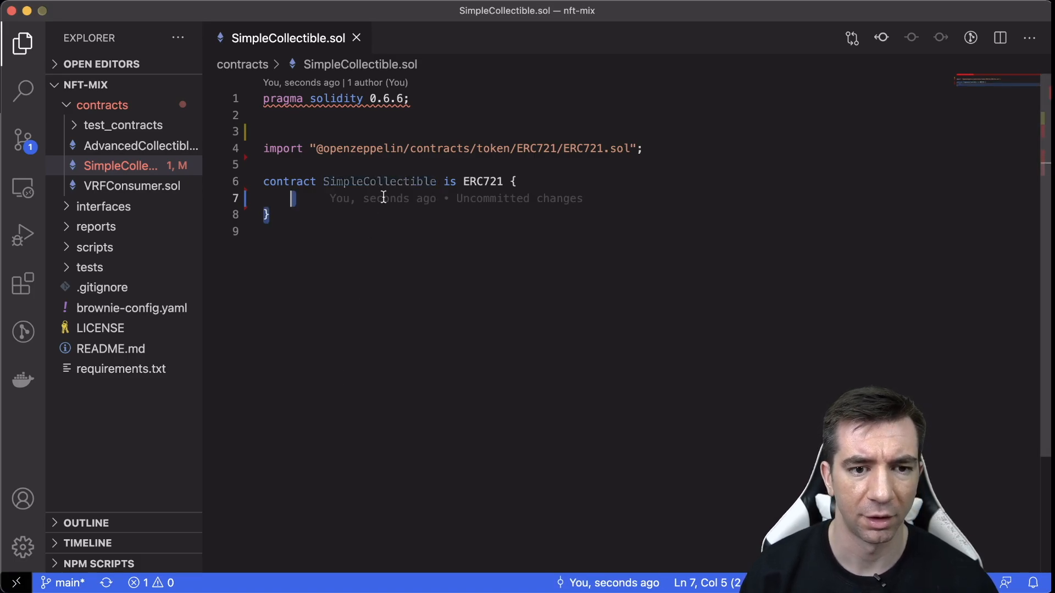
- Write a public constructor calling ERC721("Dogie", "DOG") with an empty body
text(constructor ()
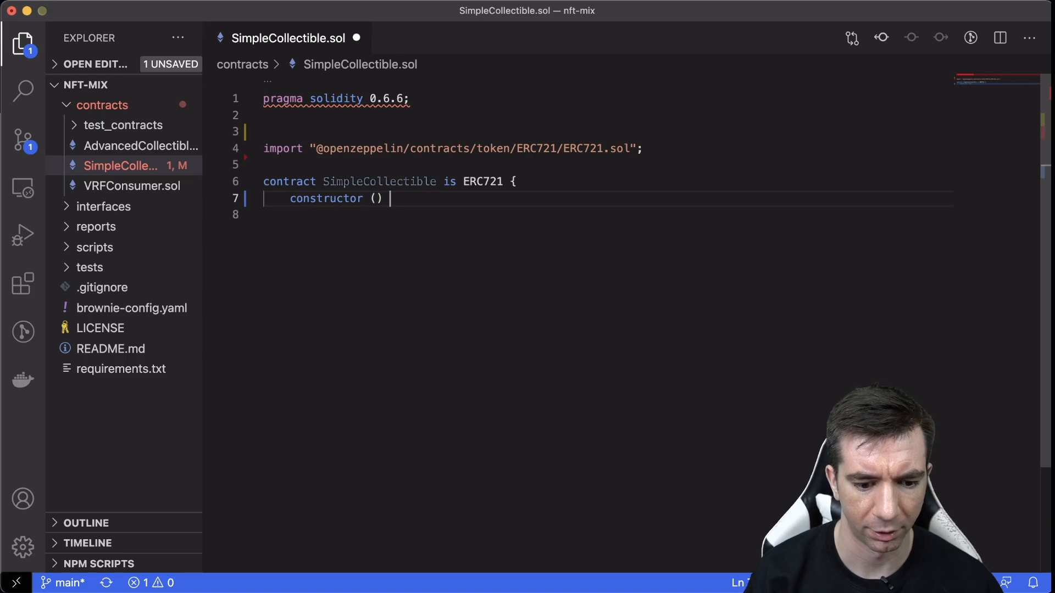
text(public)
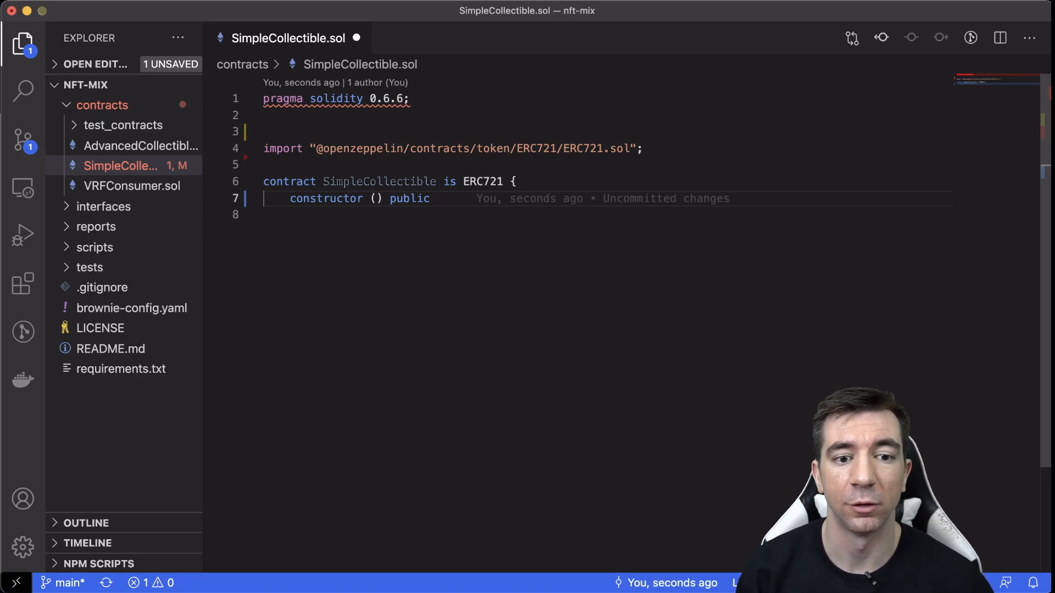
text(E)
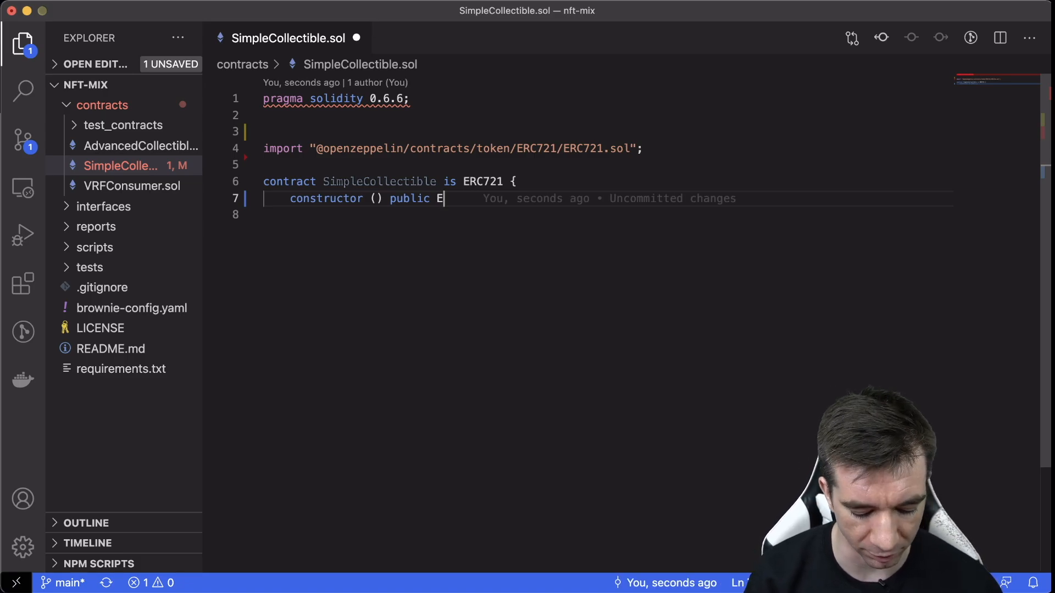
text(RC721 ("", ""))
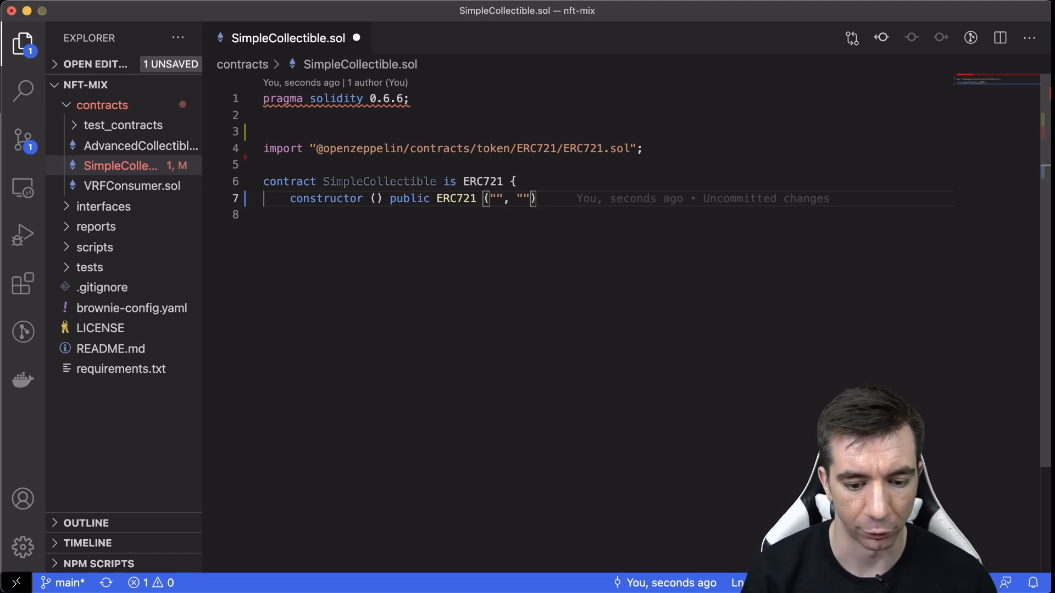
text(Dogie,)
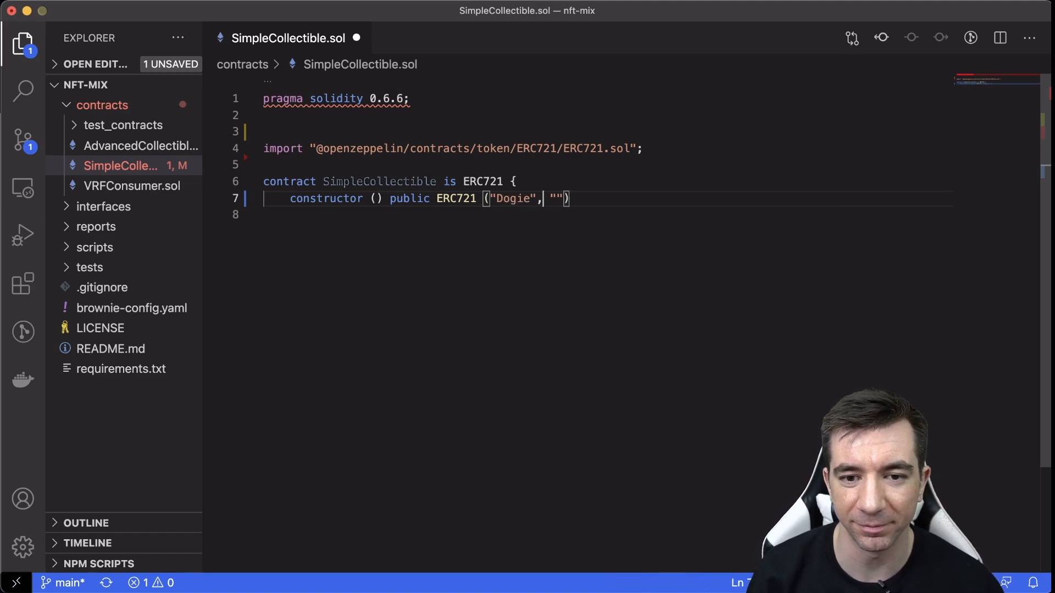
text(DOG)
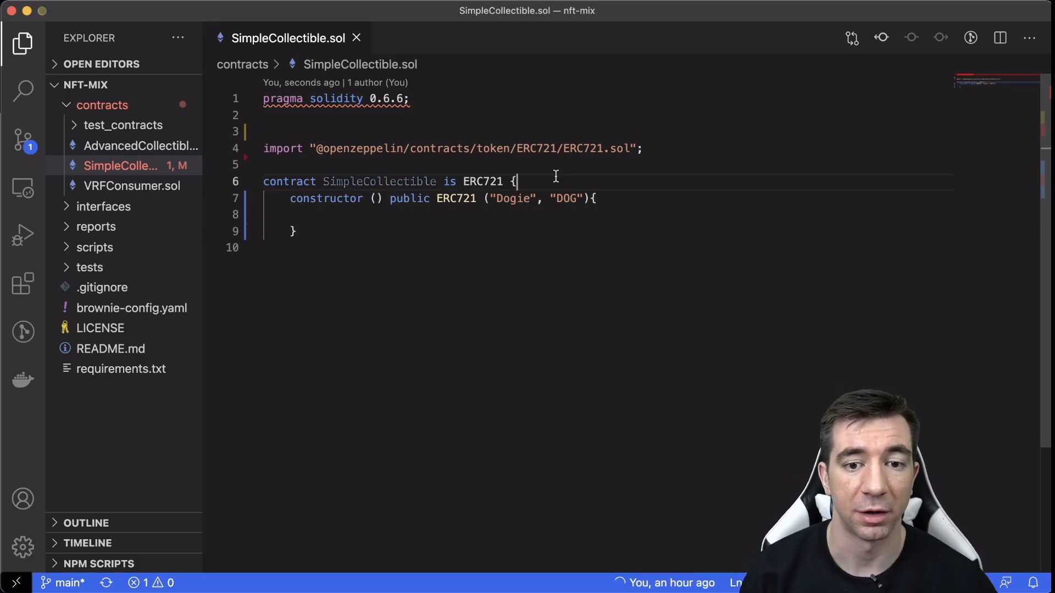
- Declare 'uint256 public tokenCounter;' and set 'tokenCounter = 0;' in the constructor
text(uint256 public)
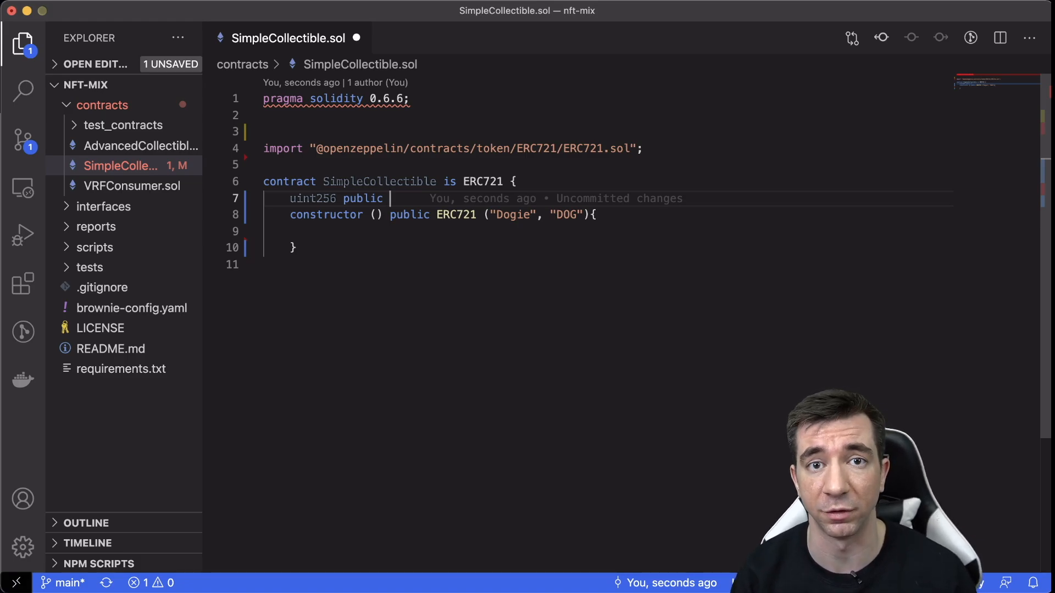
text(tokenCounter;)
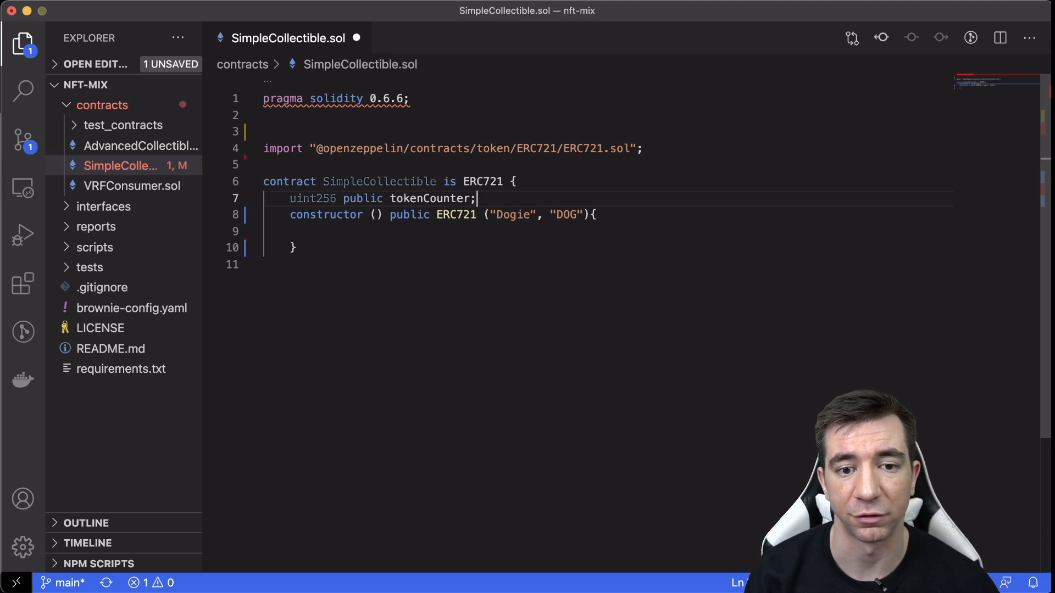
key(Return)
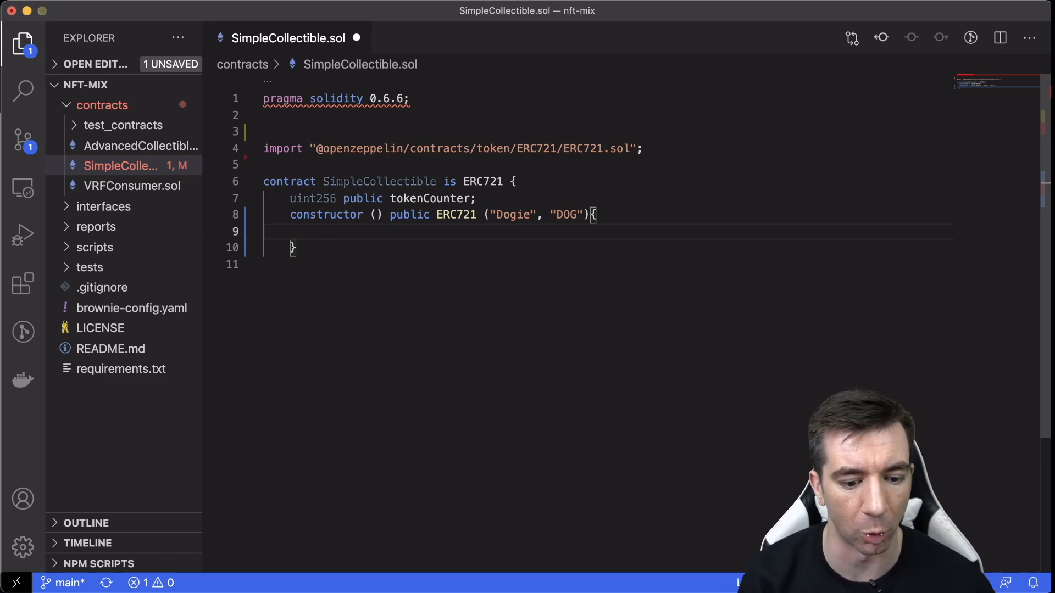
text(tokenCOunter)
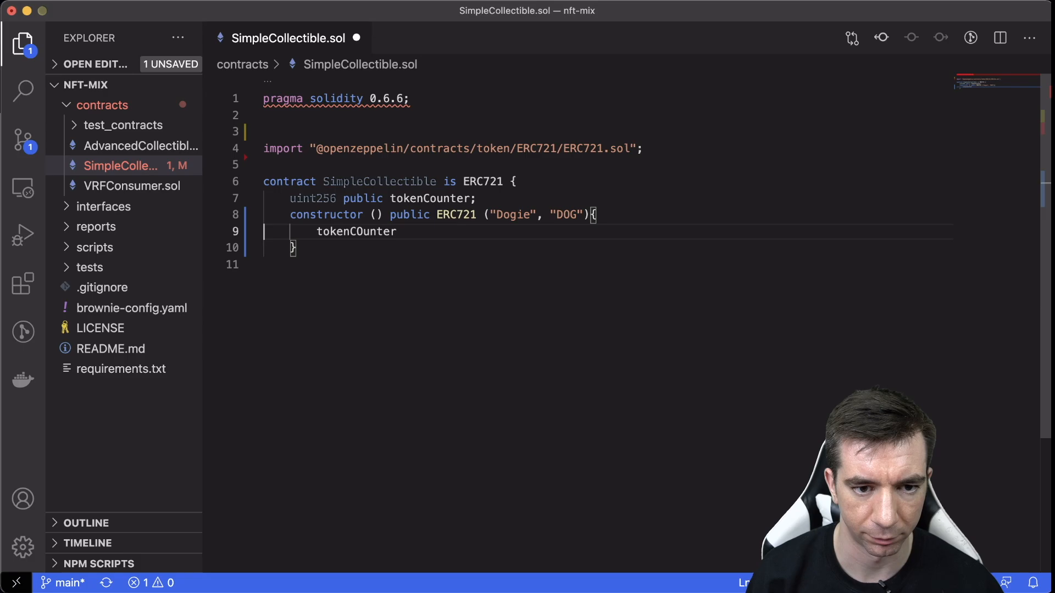
key(Backspace)
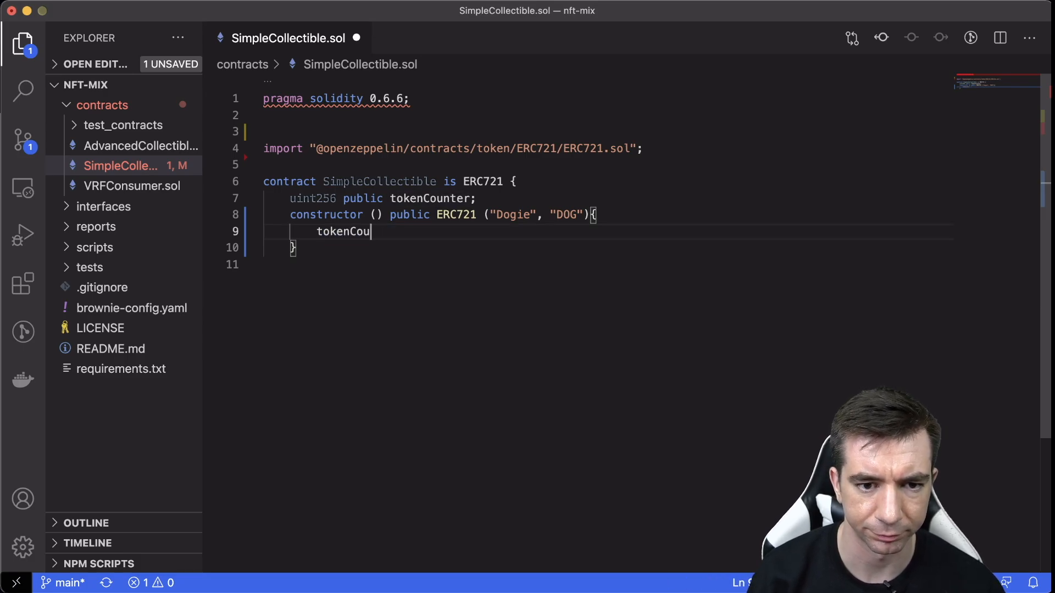
text(nter = 0;)
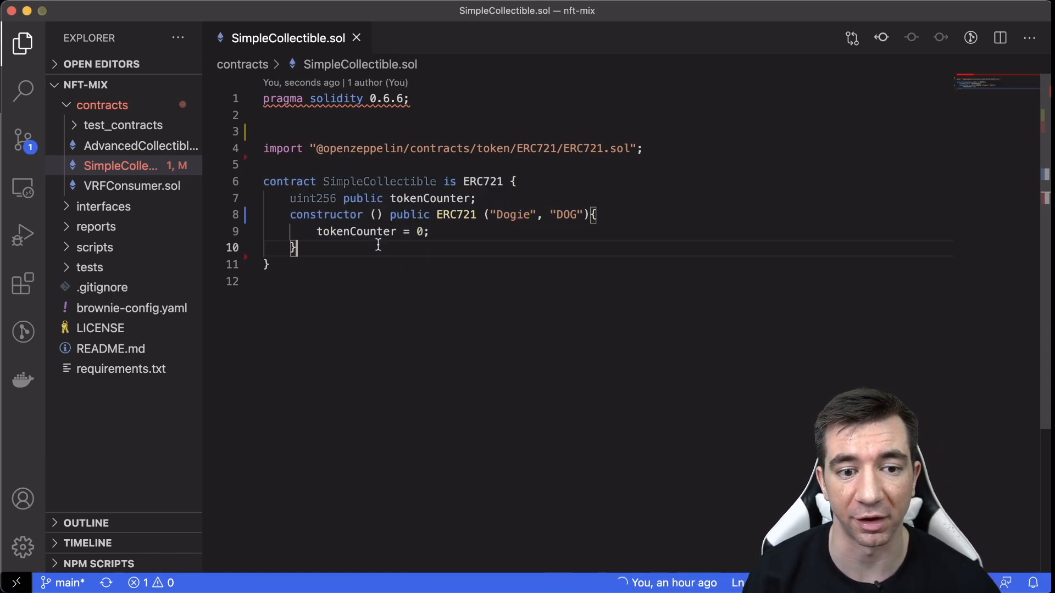
- Insert blank lines below the constructor for the next function
key(enter)
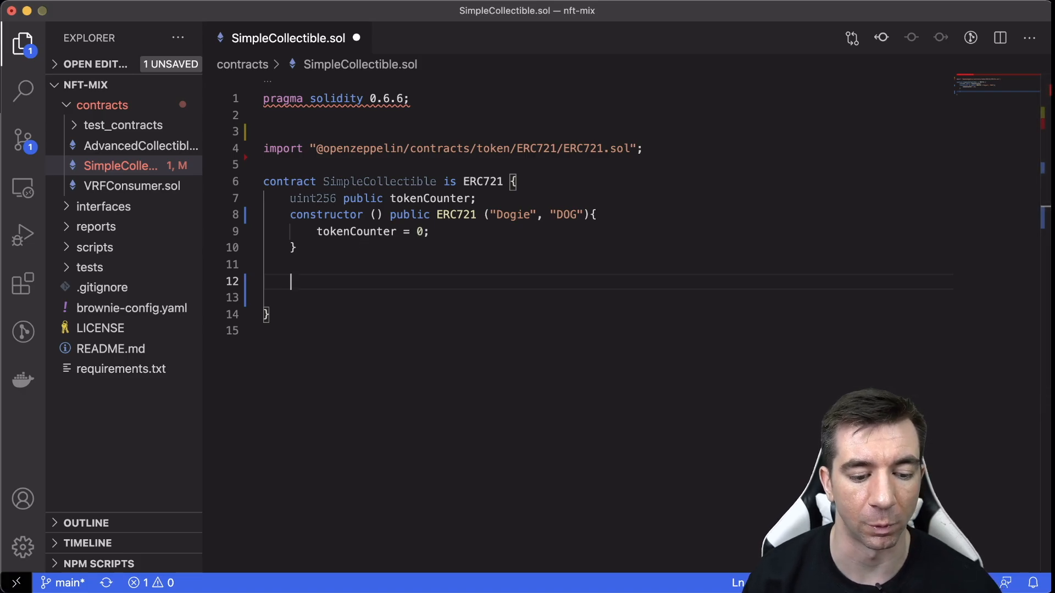
mouse_move(332, 280)
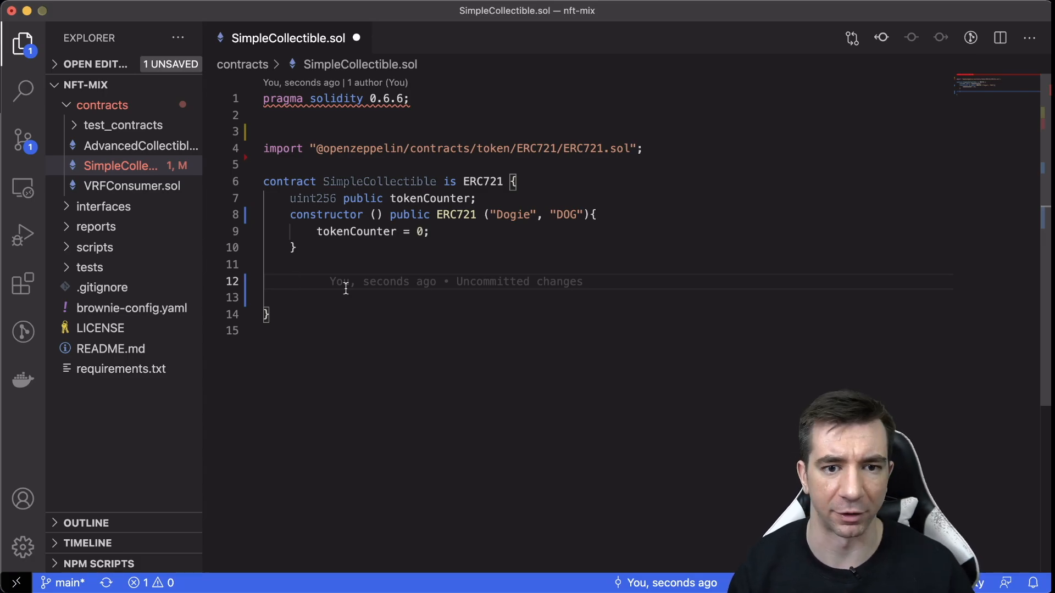
- Write 'function createCollectible(string memory tokenURI)' with an empty body
text(function)
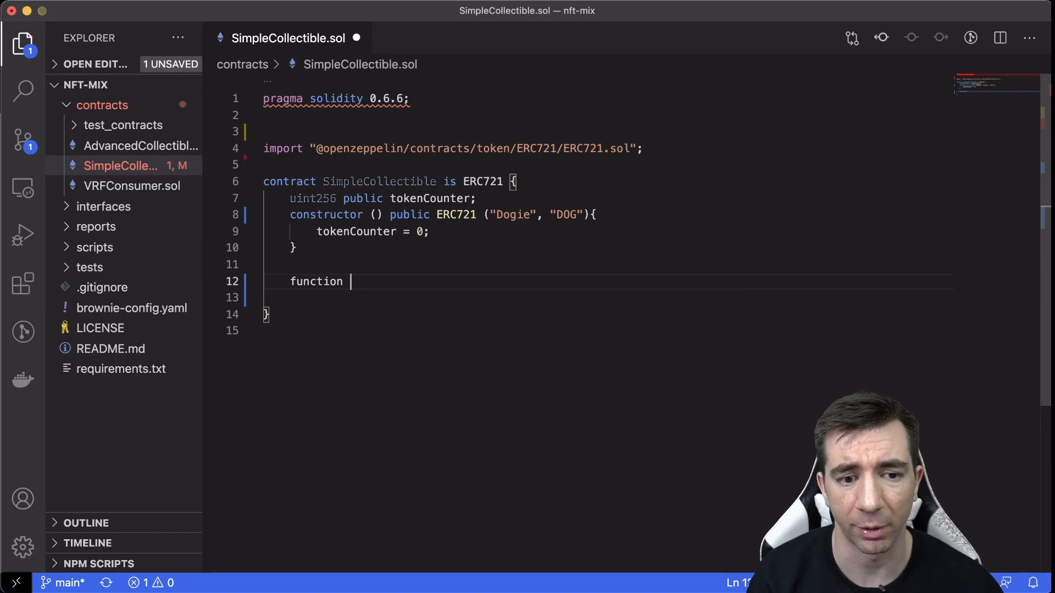
text(create)
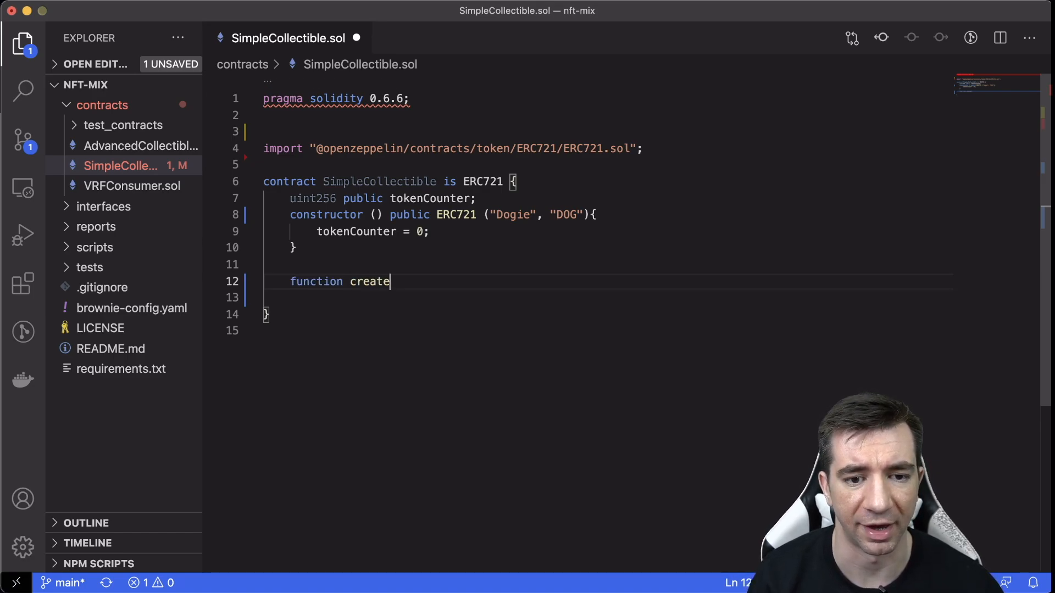
text(Collecti)
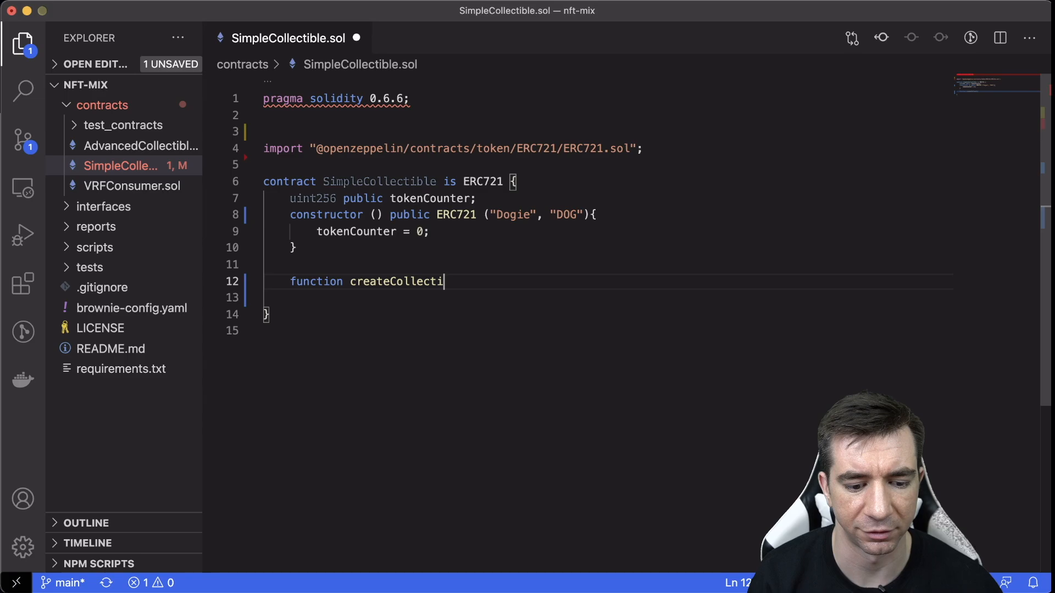
text(ble())
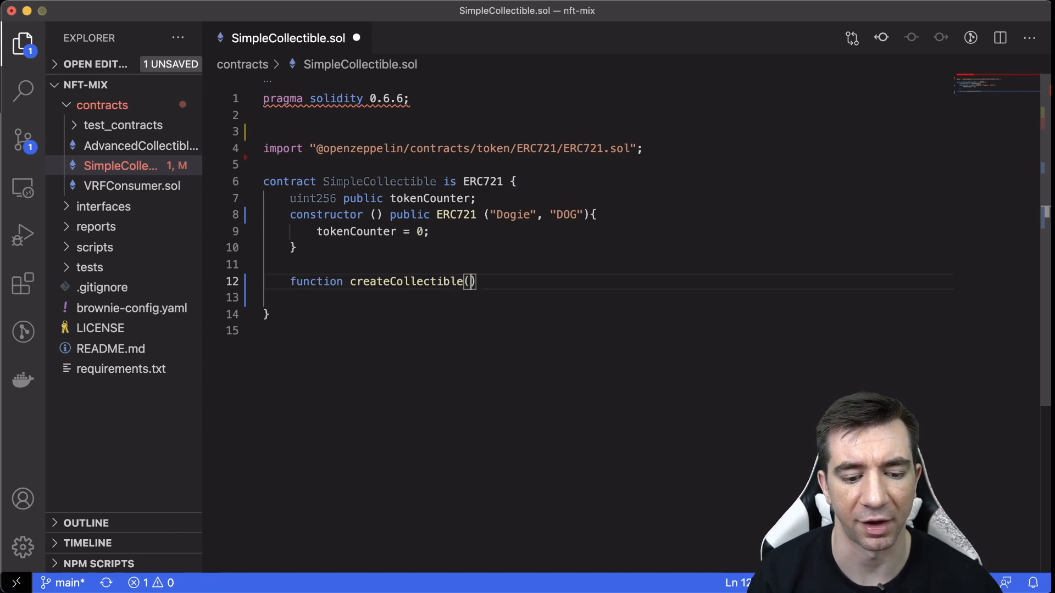
text(string memory tok)
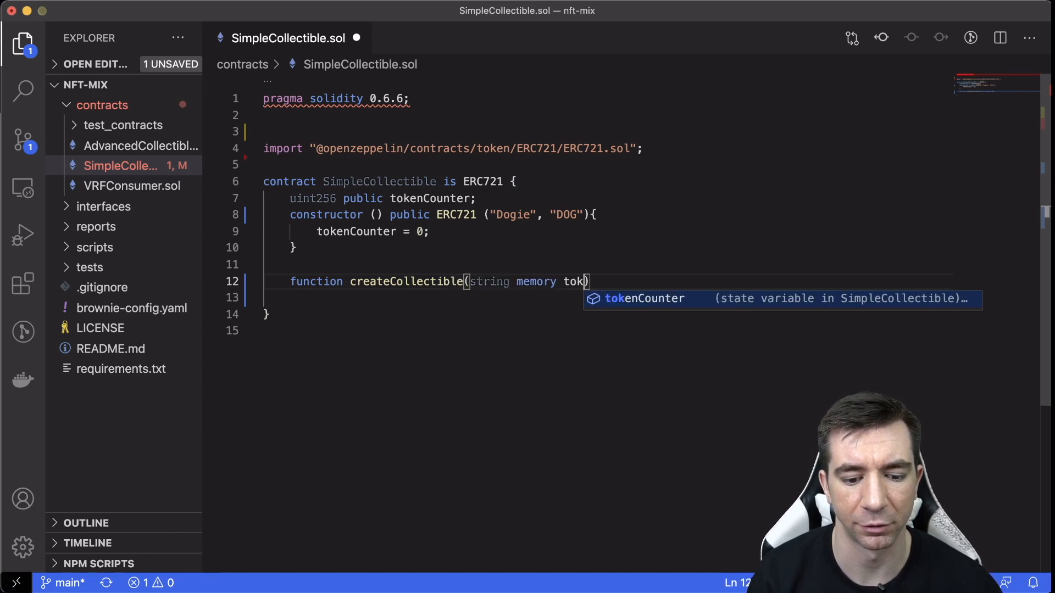
text(enURI)
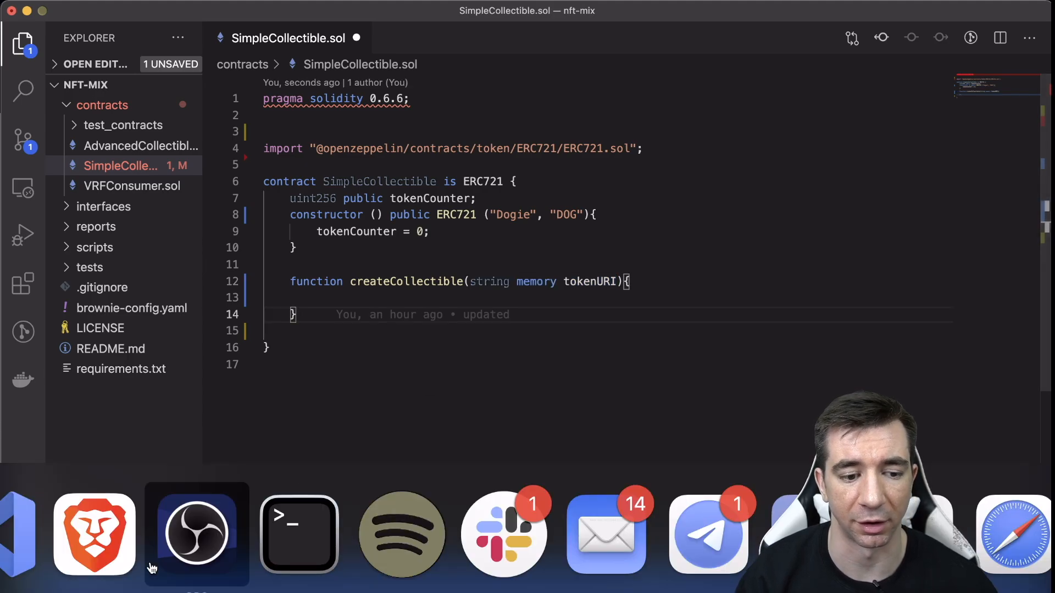
- In the browser, open scripts/set-token-uri.js of the dungeons-and-dragons-nft repo
click(95, 534)
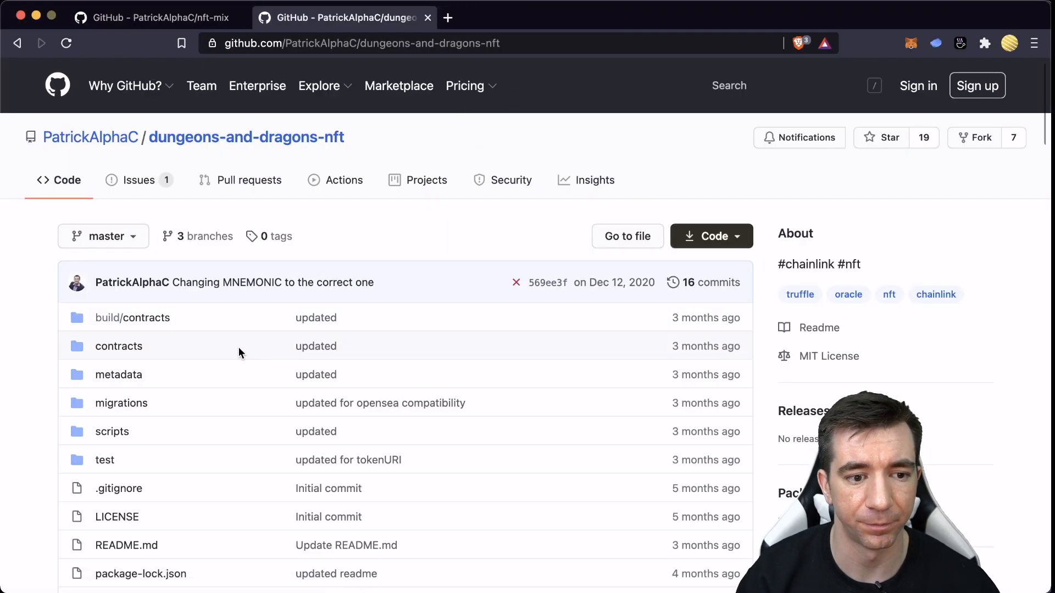
click(112, 430)
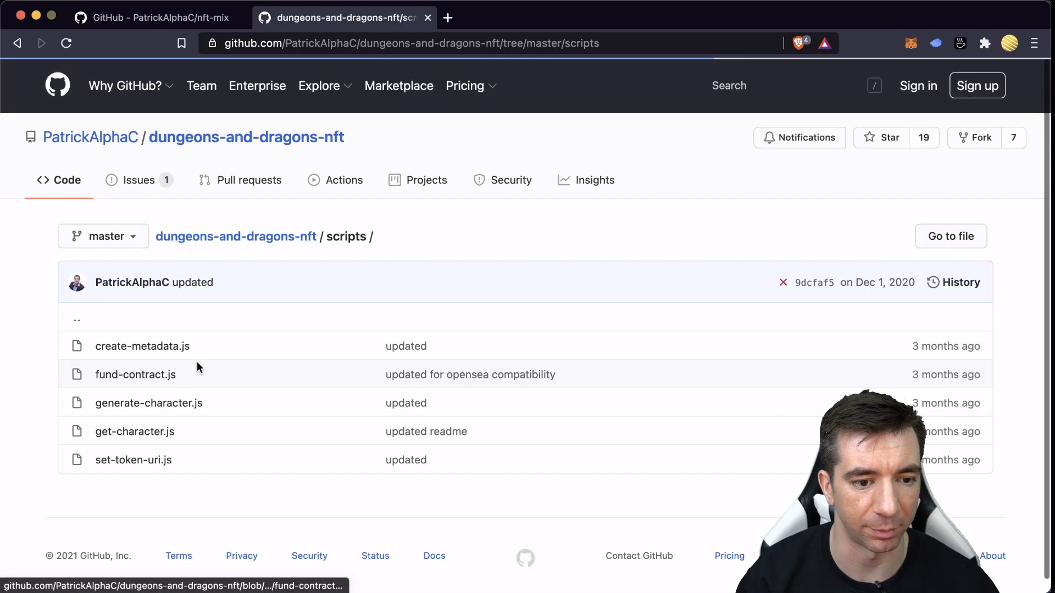
click(133, 459)
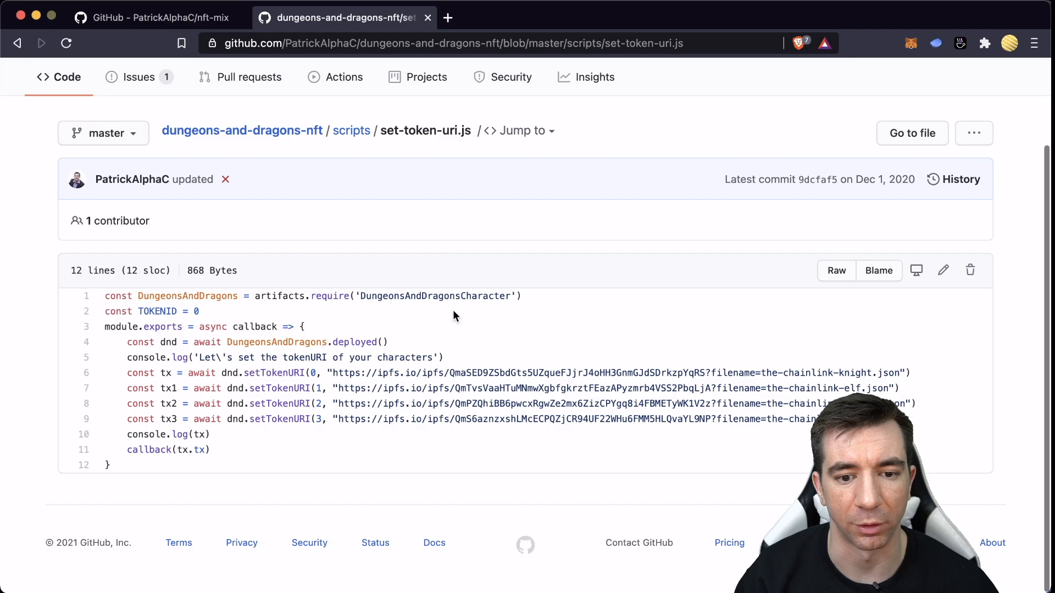
mouse_move(243, 373)
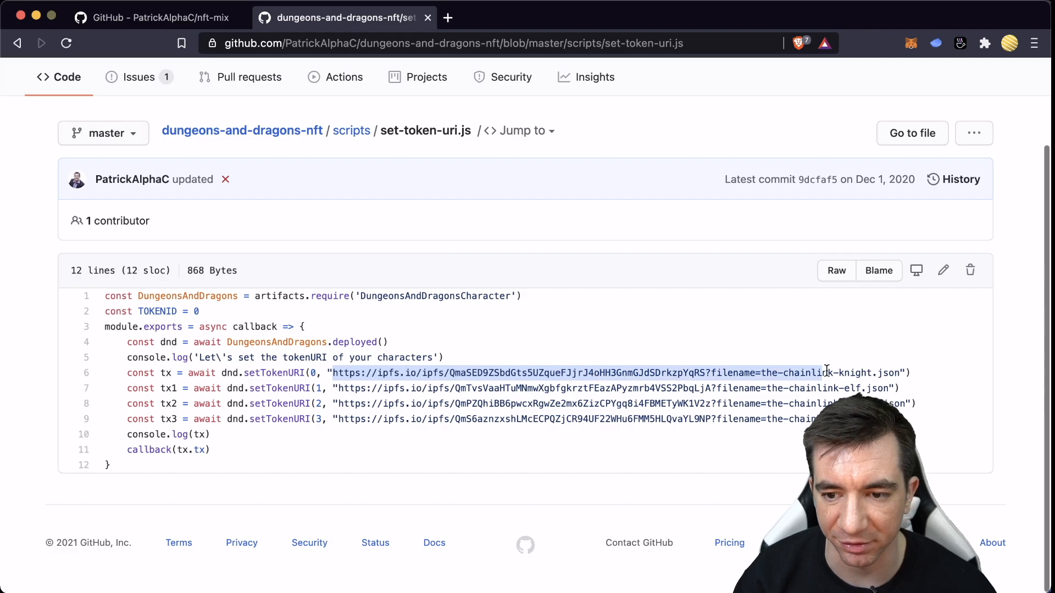
mouse_move(790, 353)
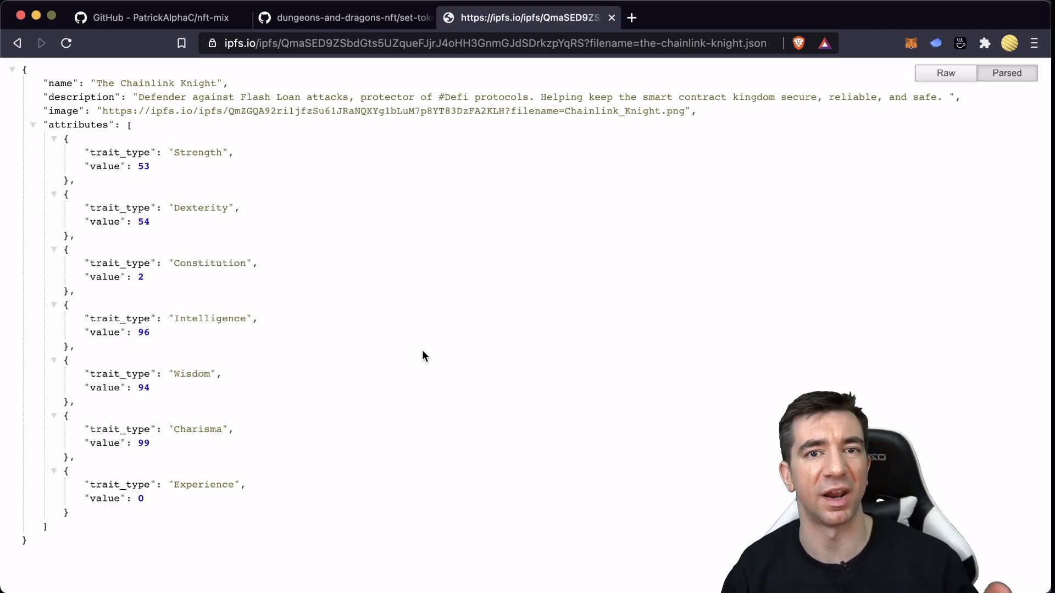
mouse_move(439, 366)
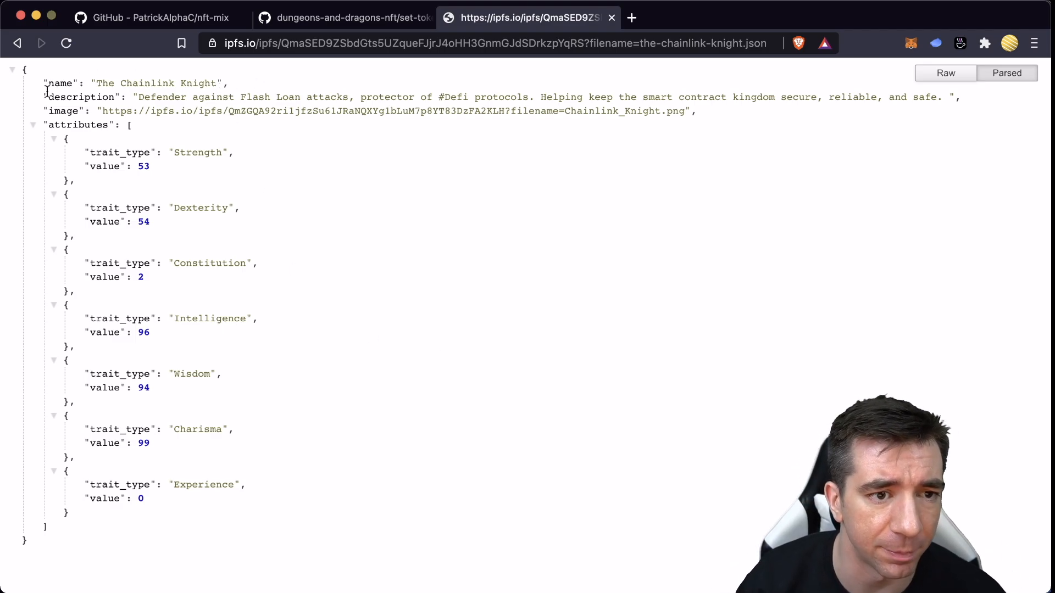
- View the Chainlink Knight image from the metadata JSON, go back, and reopen it
click(397, 111)
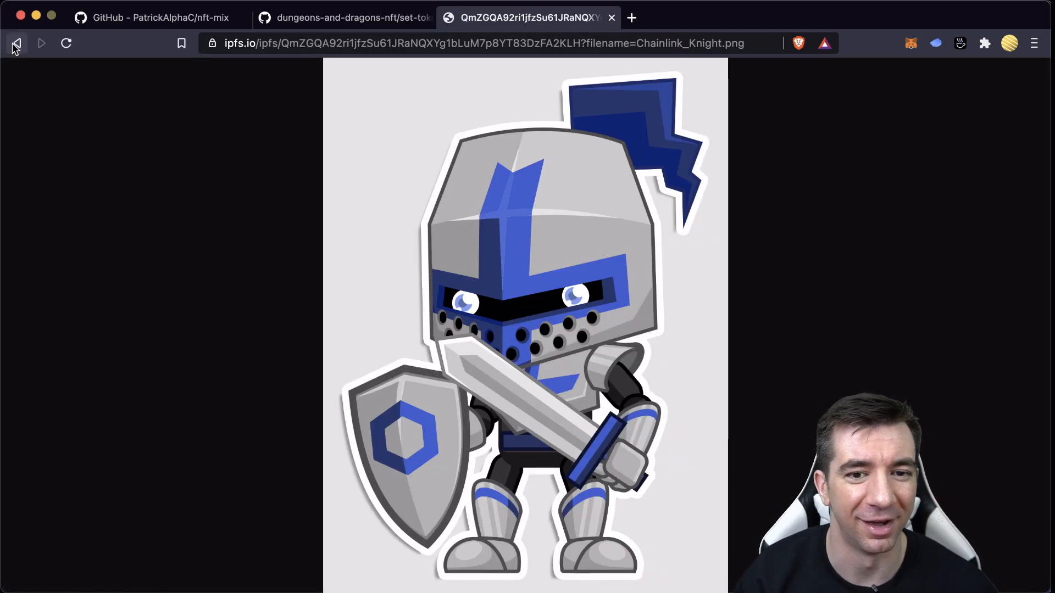
click(17, 43)
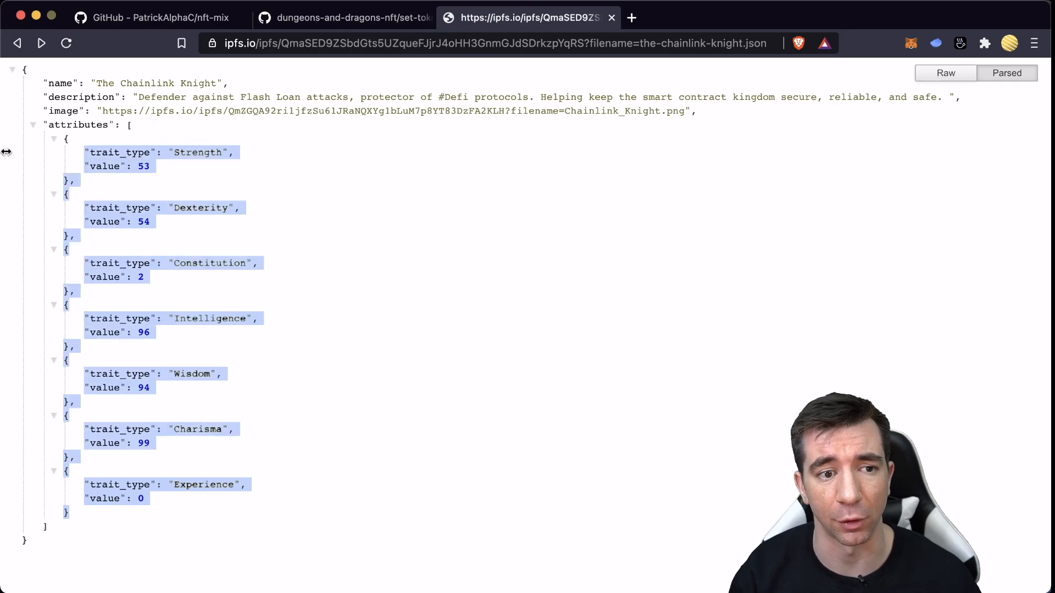
click(374, 235)
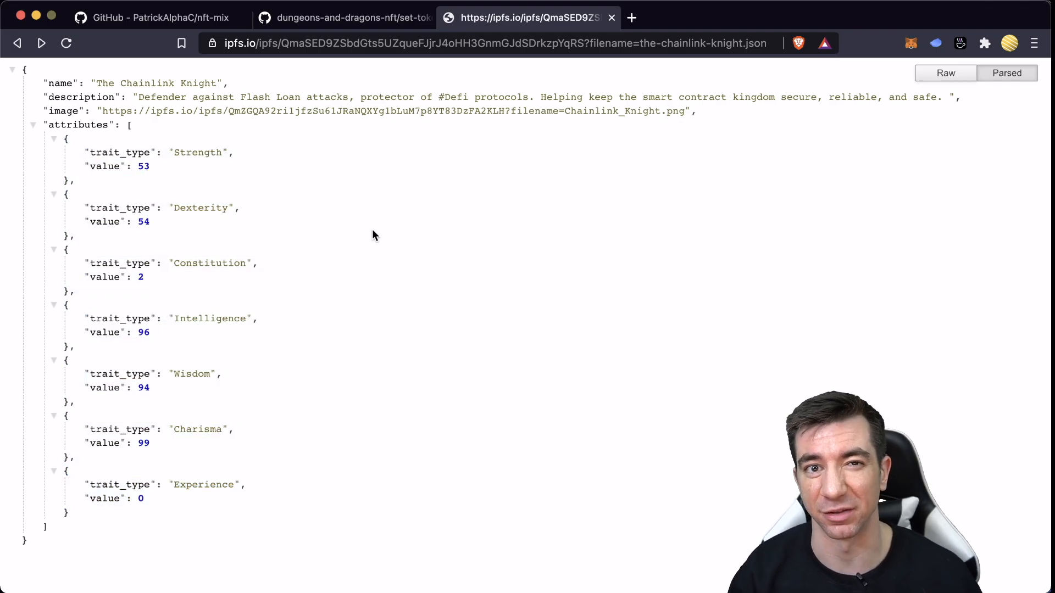
mouse_move(367, 232)
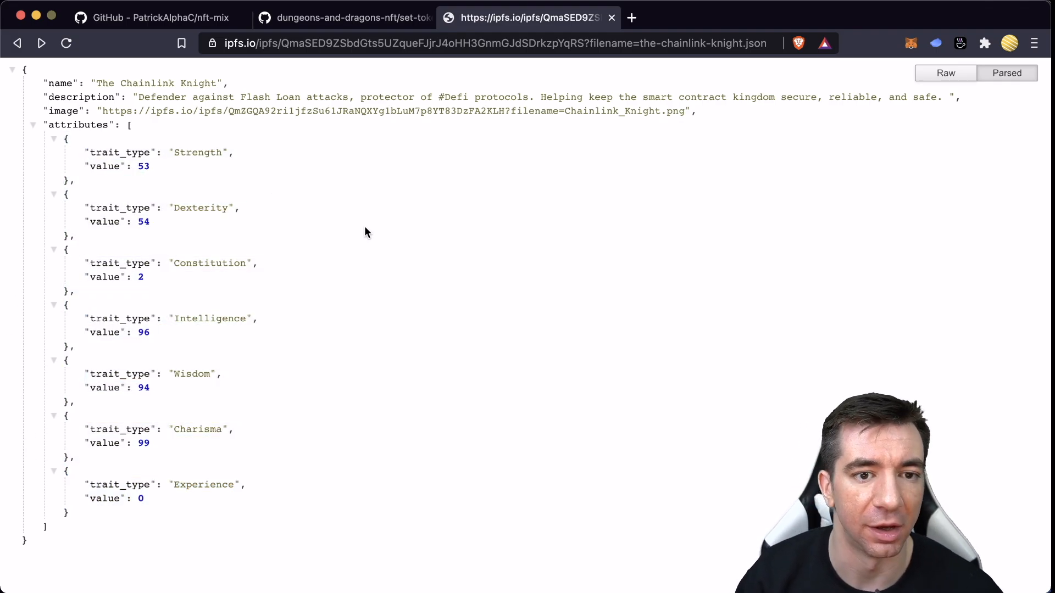
mouse_move(358, 217)
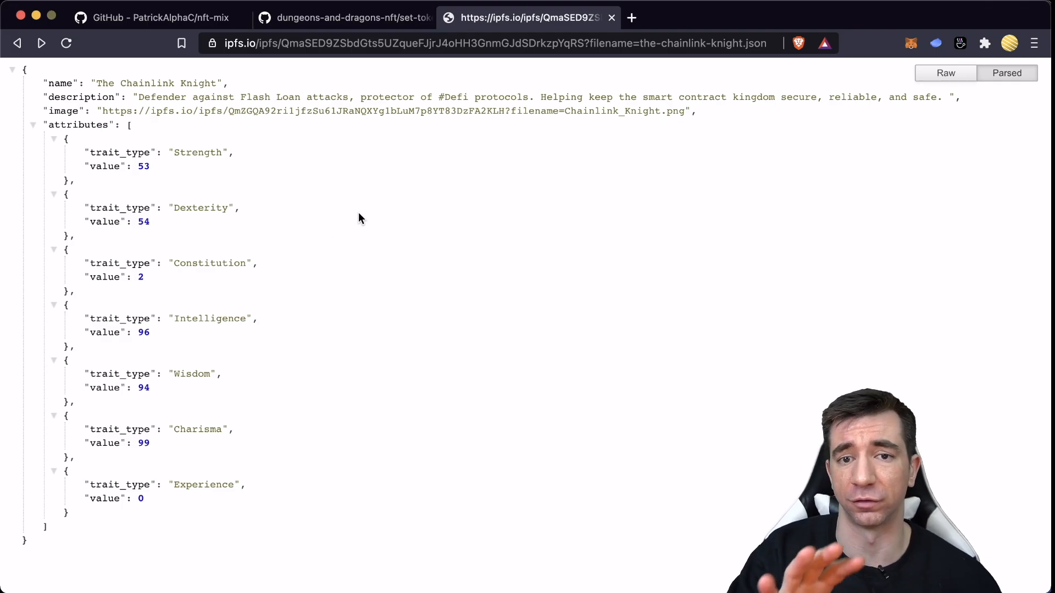
mouse_move(364, 202)
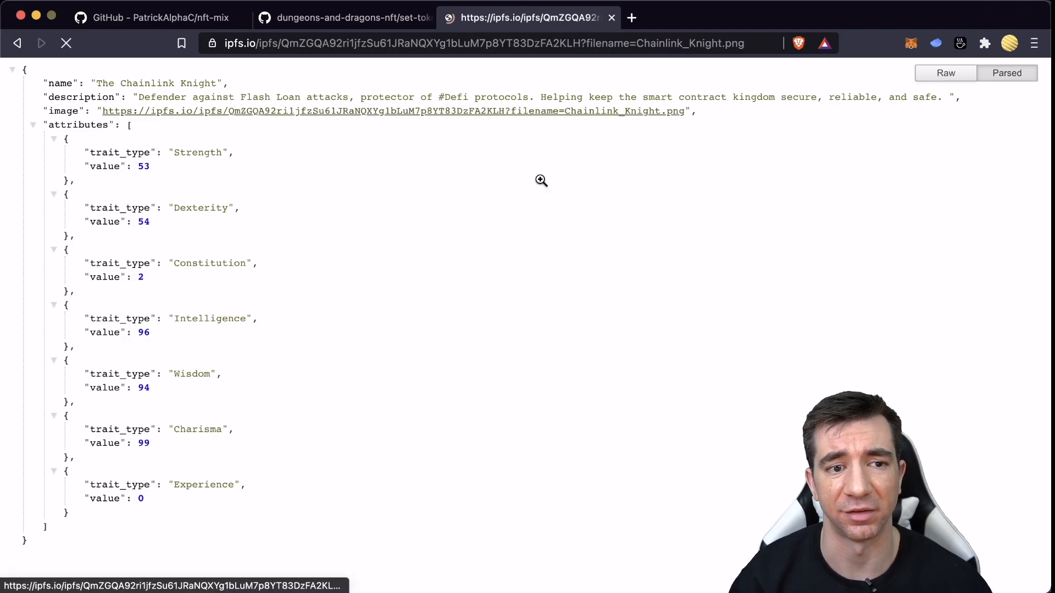
click(389, 111)
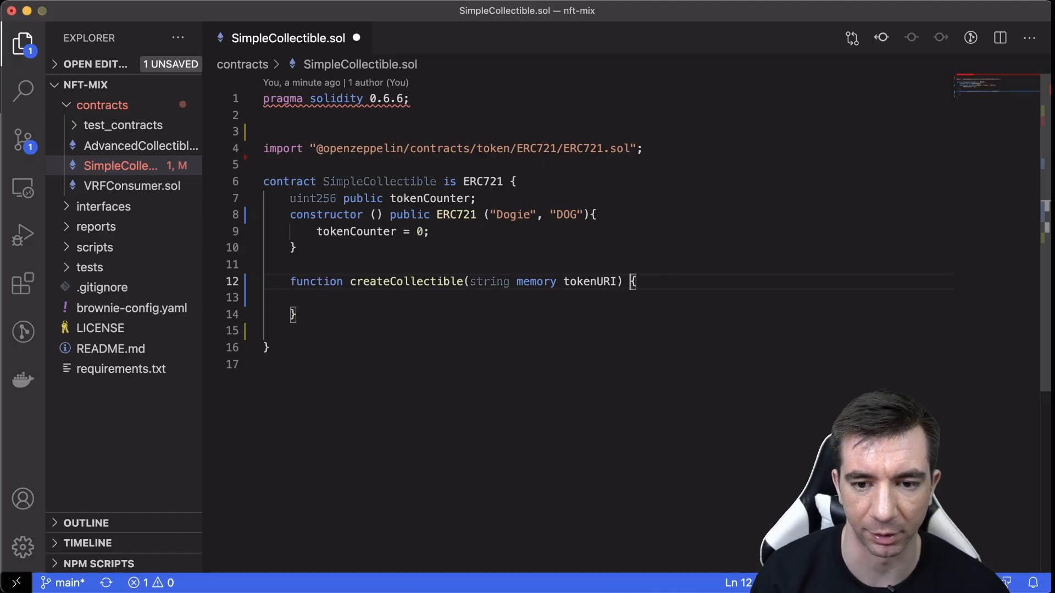
- Make createCollectible public returning uint256 and add 'uint256 newItemId = tokenCounter;'
text(public)
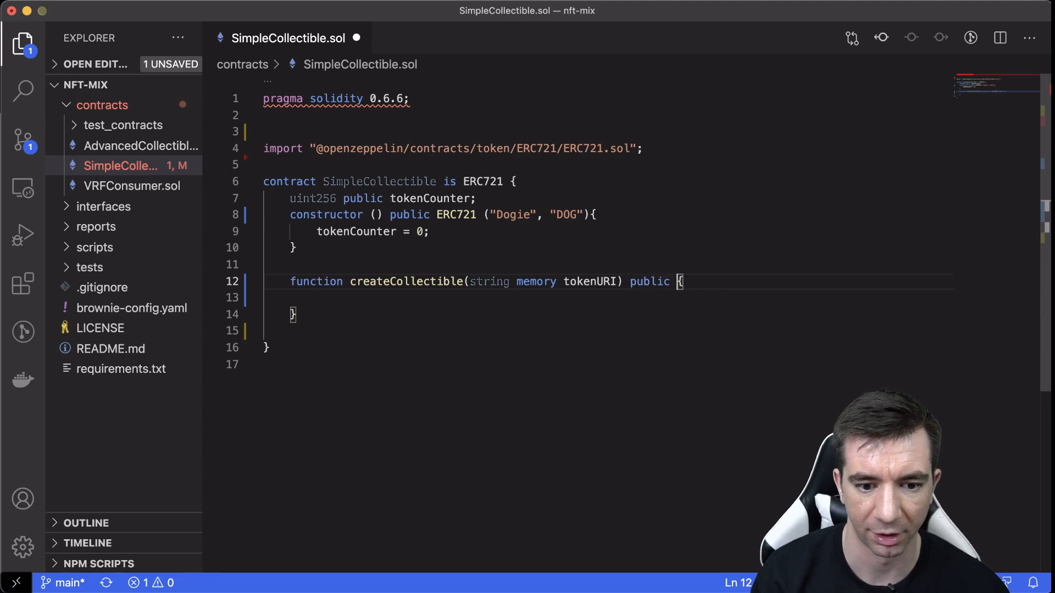
text(return (uint256)
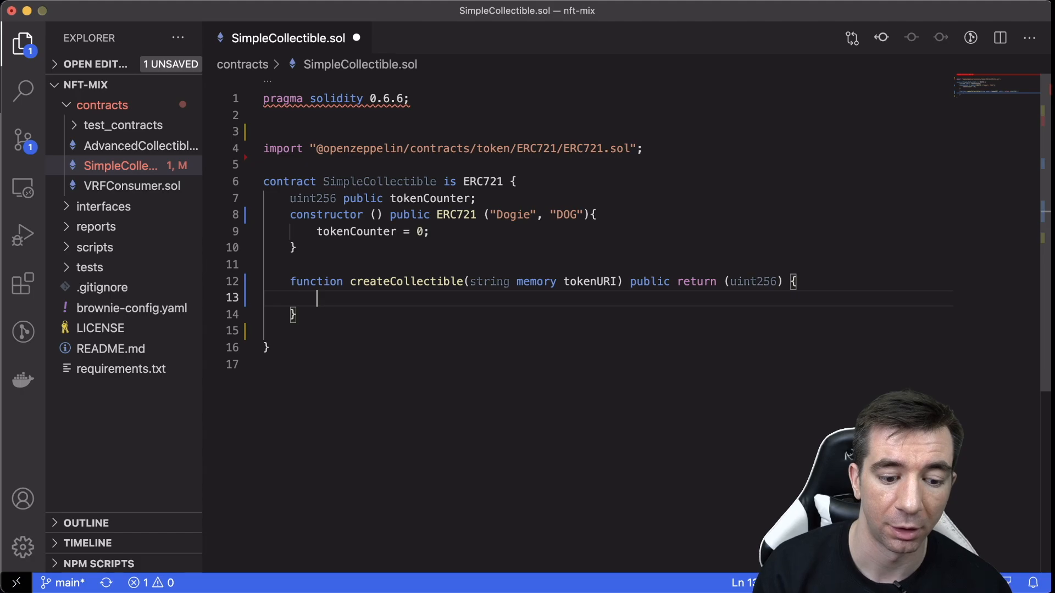
text(uint)
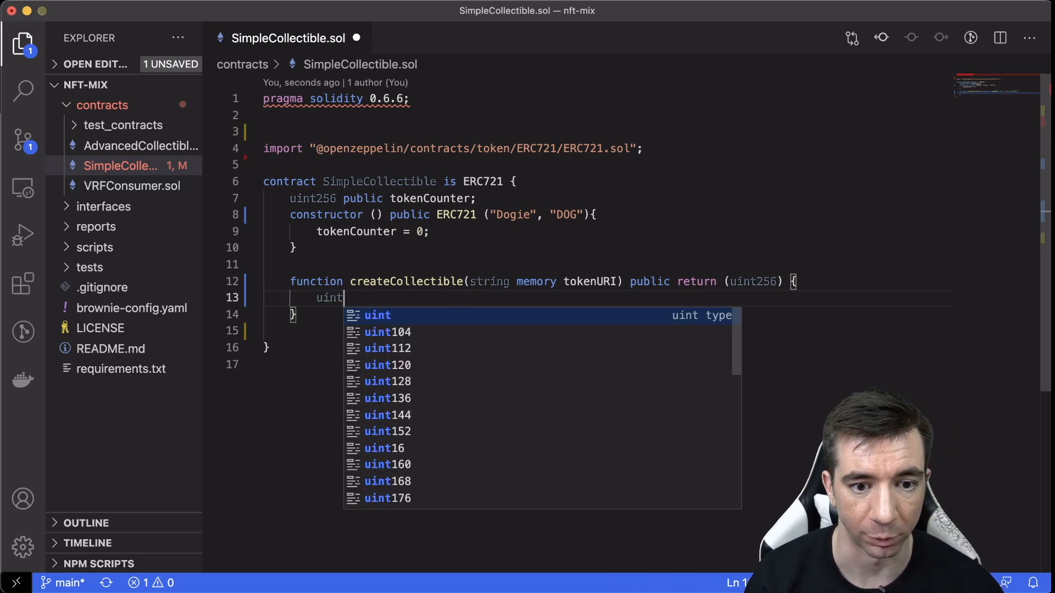
text(256 newItemId =)
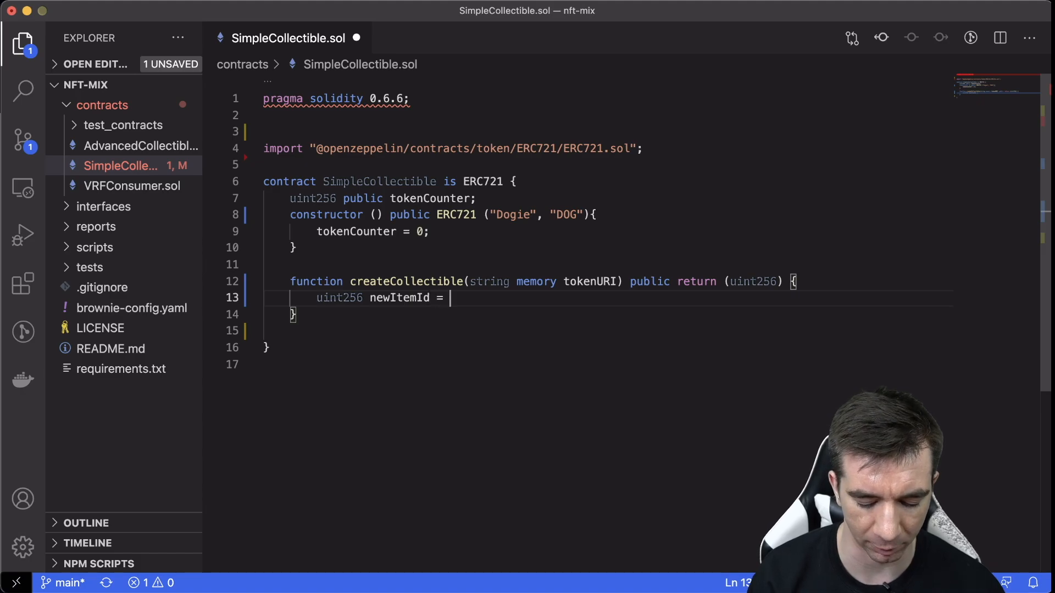
text(tokenC0)
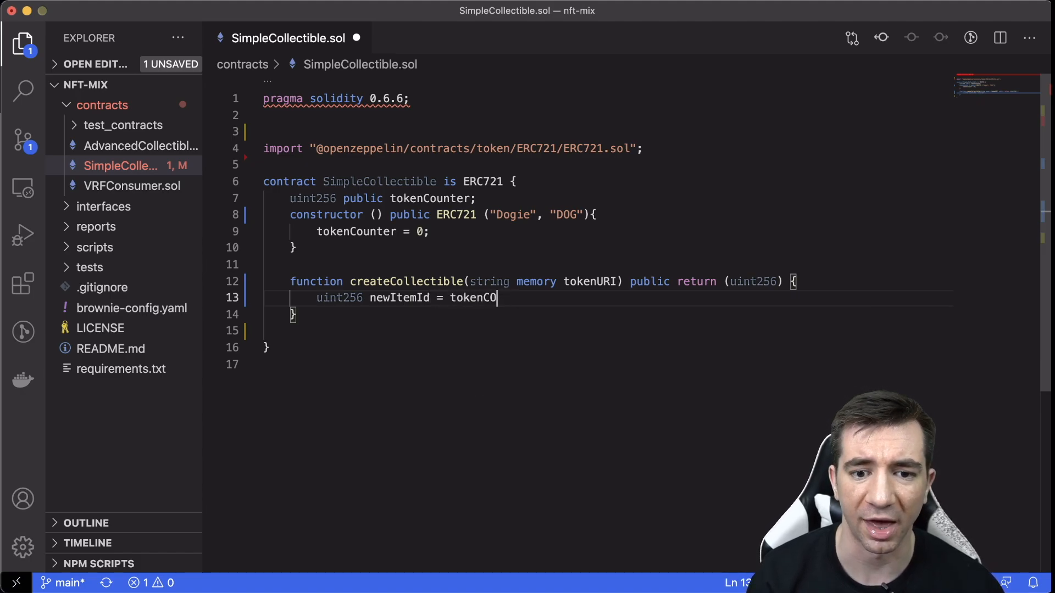
text(unter;)
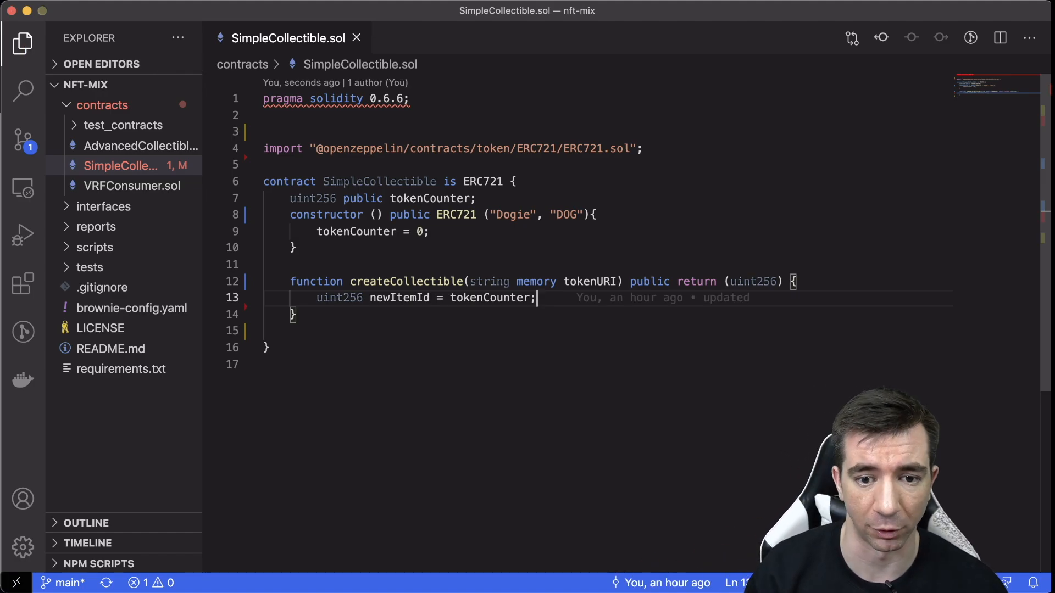
- Add '_safeMint(msg.sender, newItemId);' inside createCollectible
text(/)
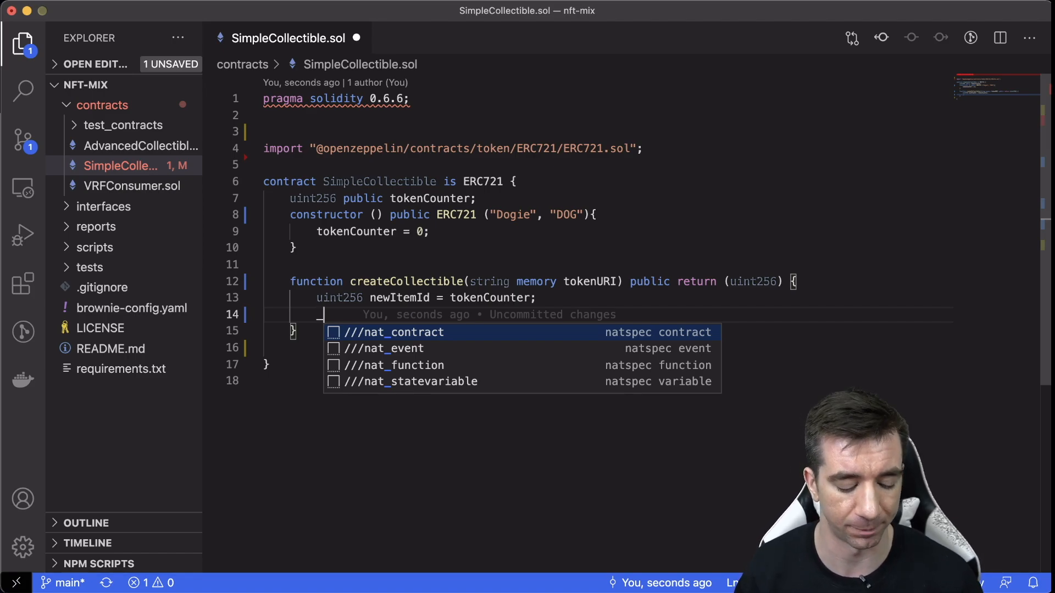
text(_sa)
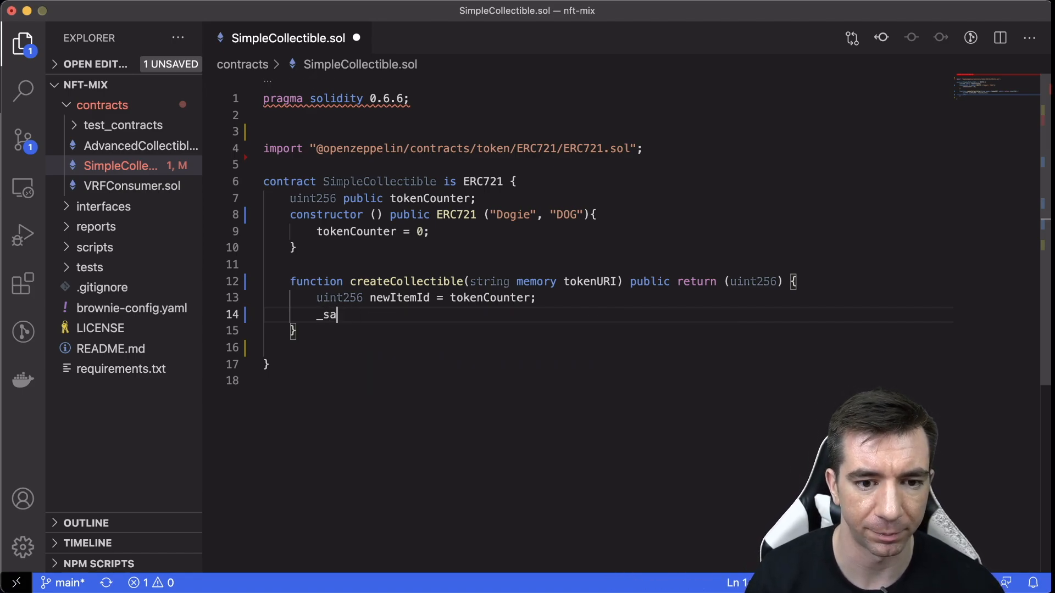
text(feMint)
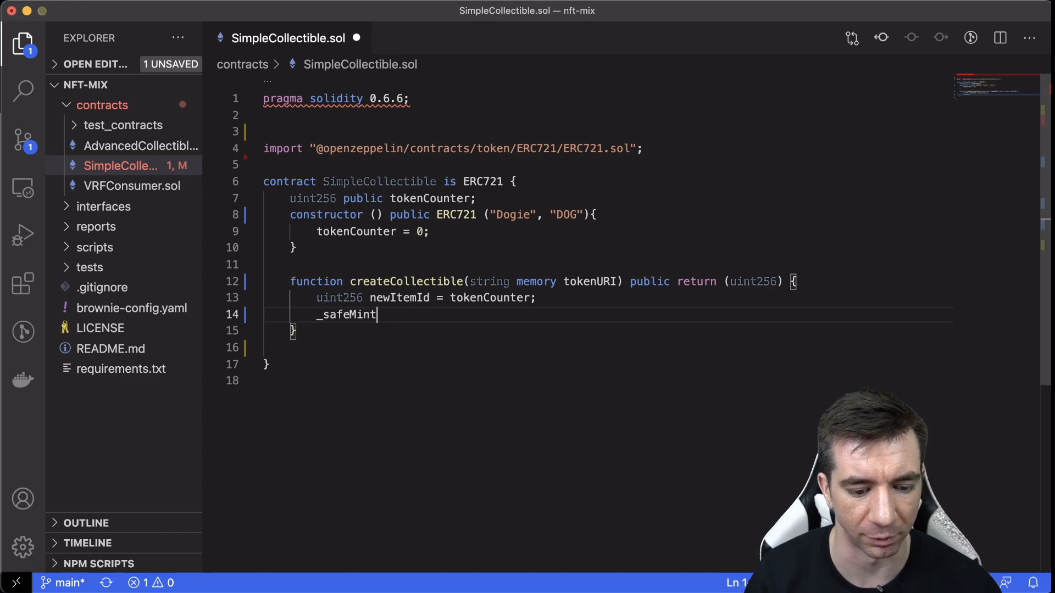
text(())
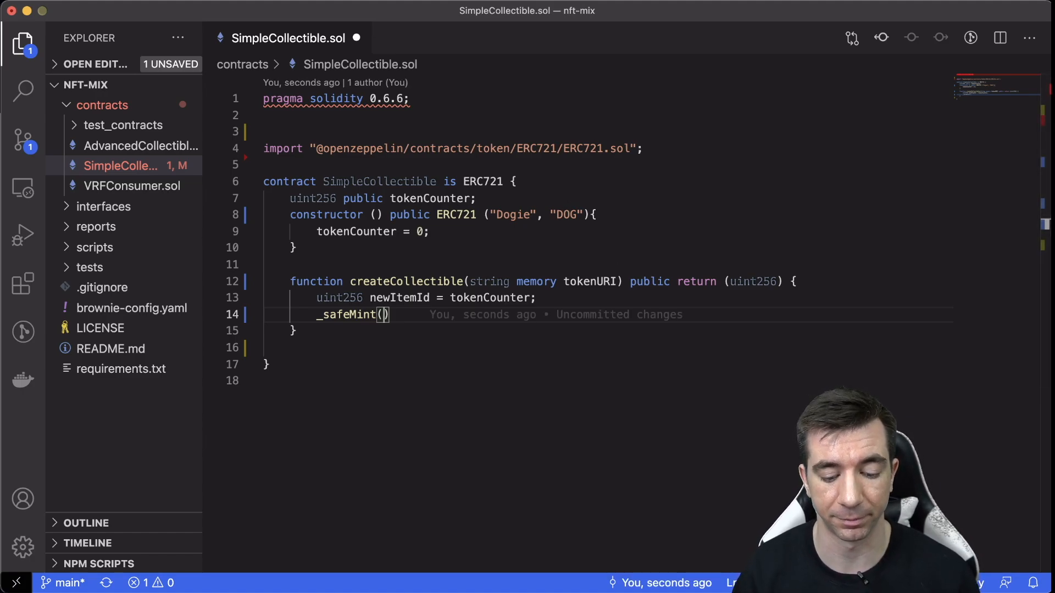
text(m)
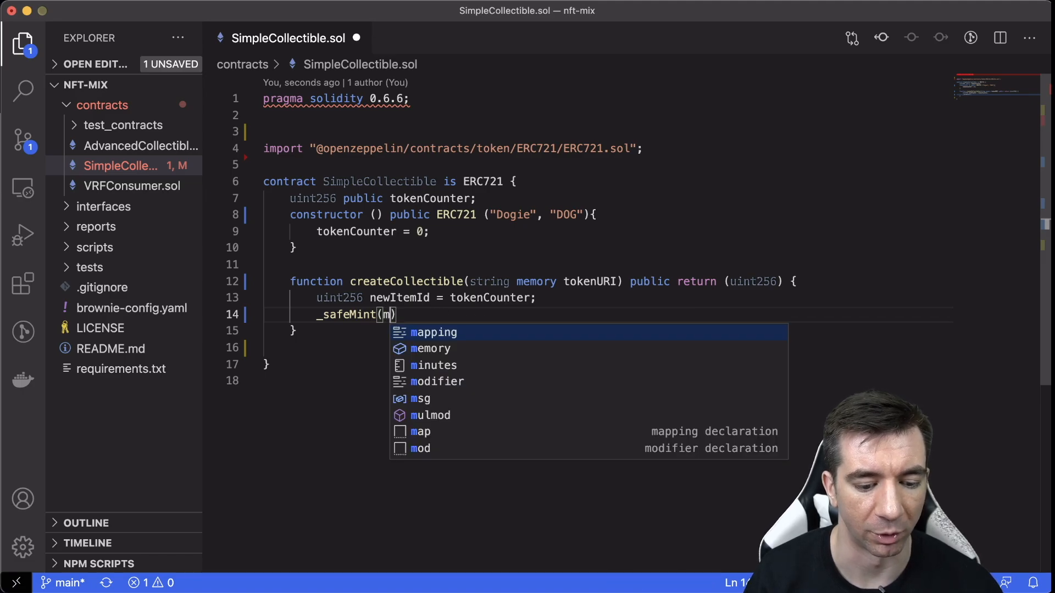
text(sg.sender, newItemId)
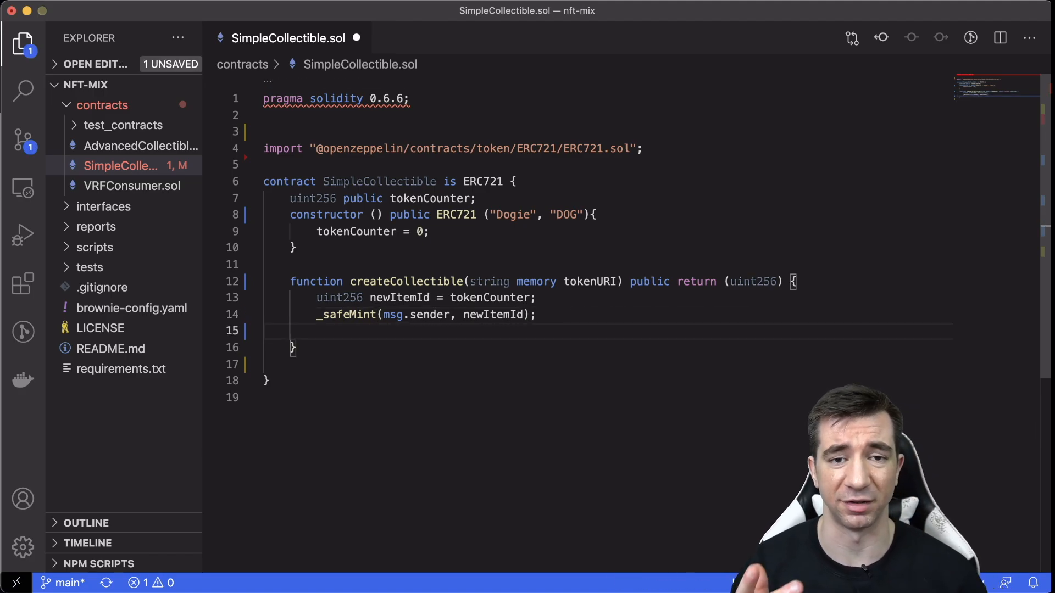
- Add '_setTokenURI(newItemId, tokenURI);' on the next line
text(/)
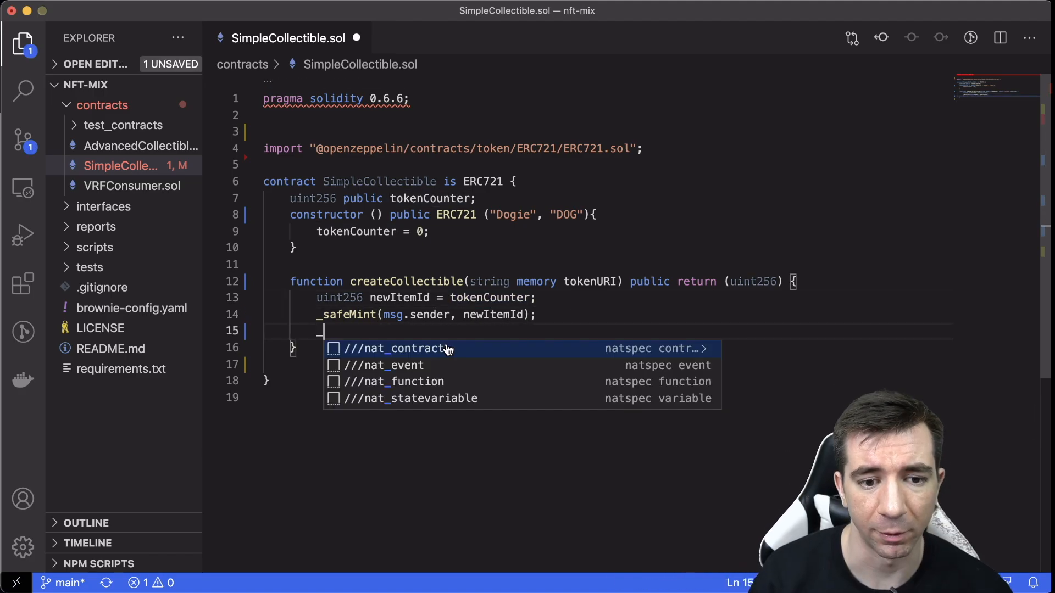
text(_setToi)
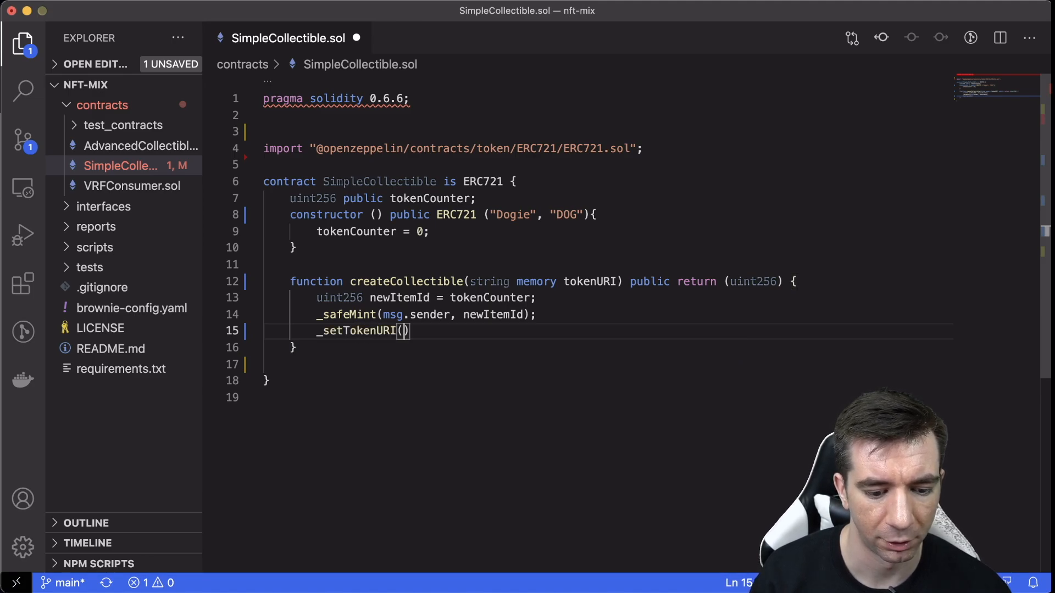
text(newItemId,)
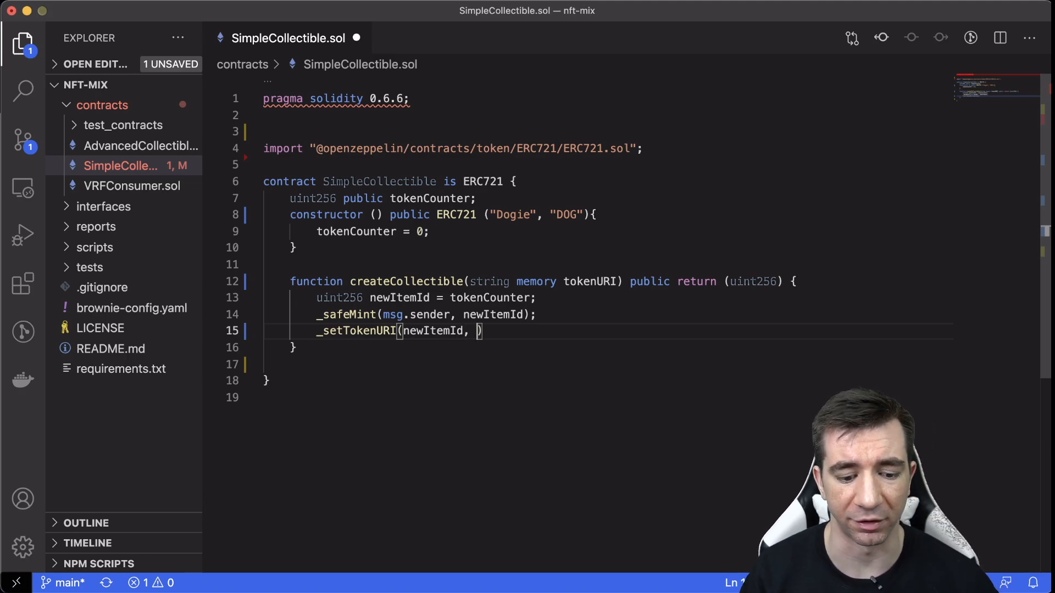
text(toek)
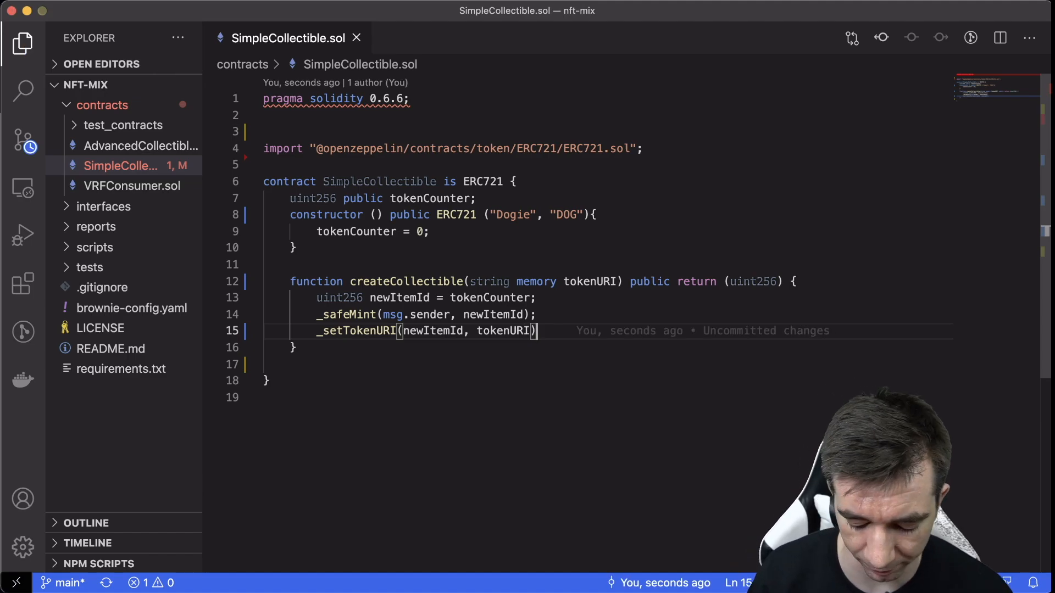
key(enter)
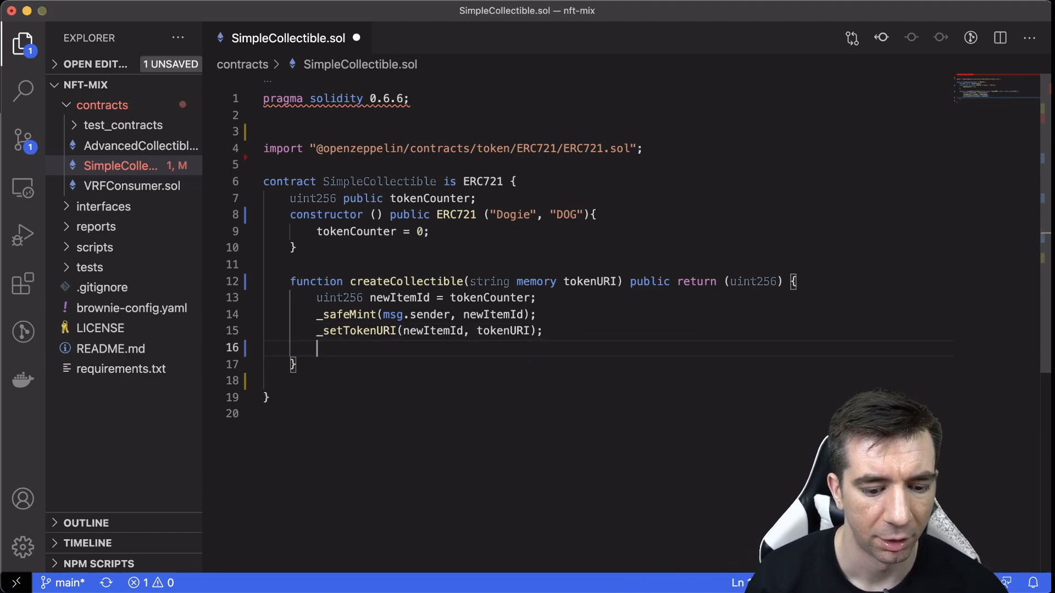
- Increment tokenCounter by 1 and begin the 'return newItemId' line
text(token)
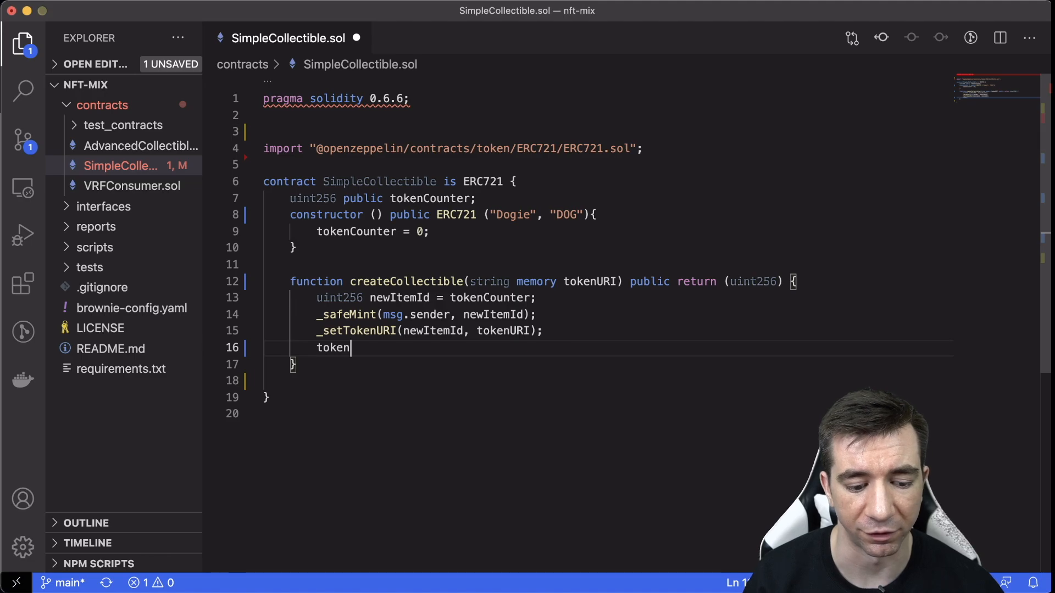
text(Counter)
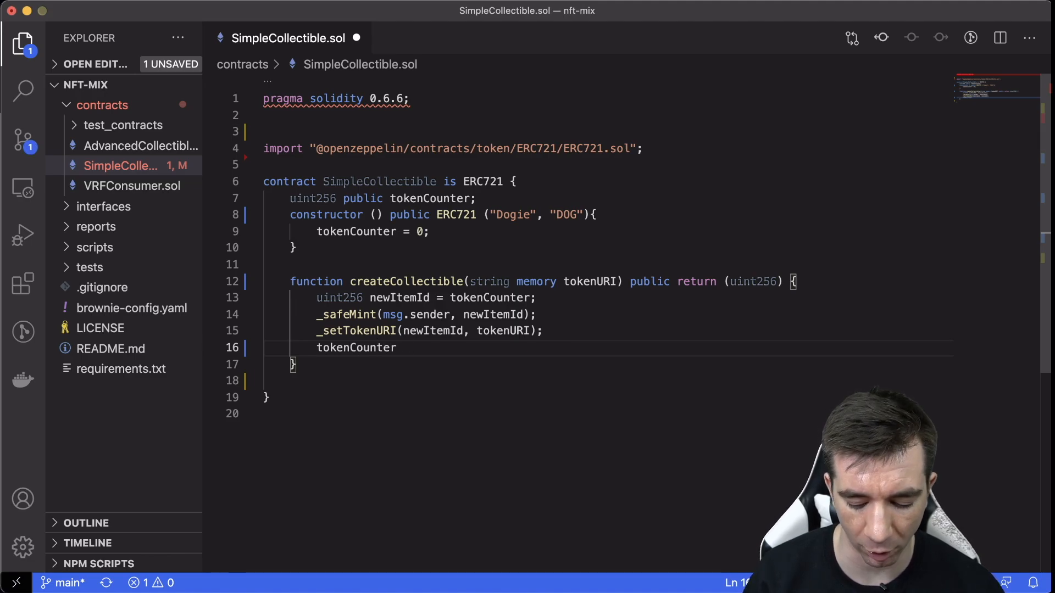
text(= tokenCOunter + 1;)
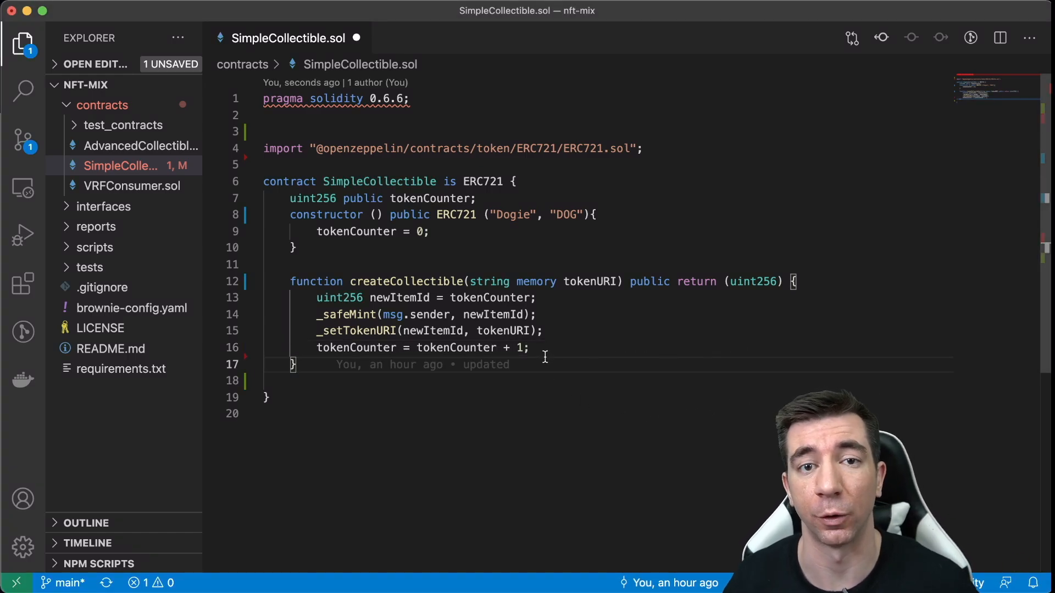
key(enter)
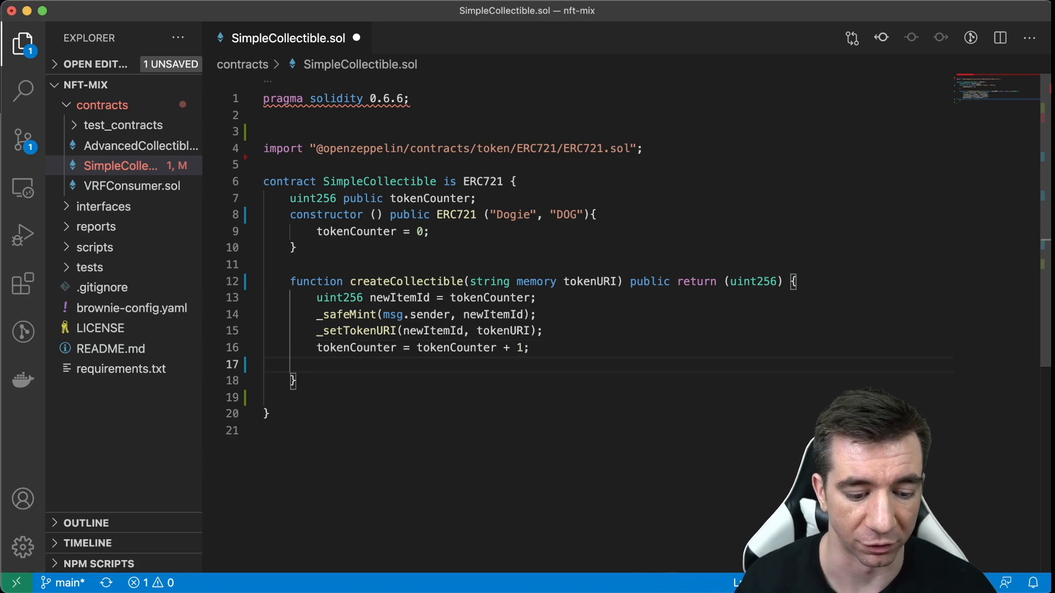
text(return newItemId;)
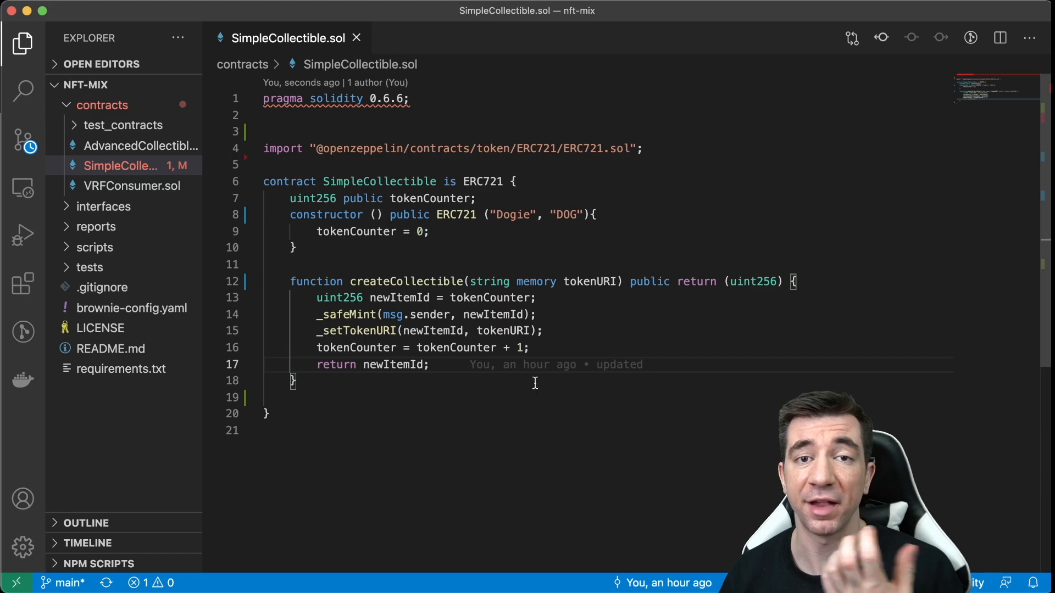
mouse_move(304, 409)
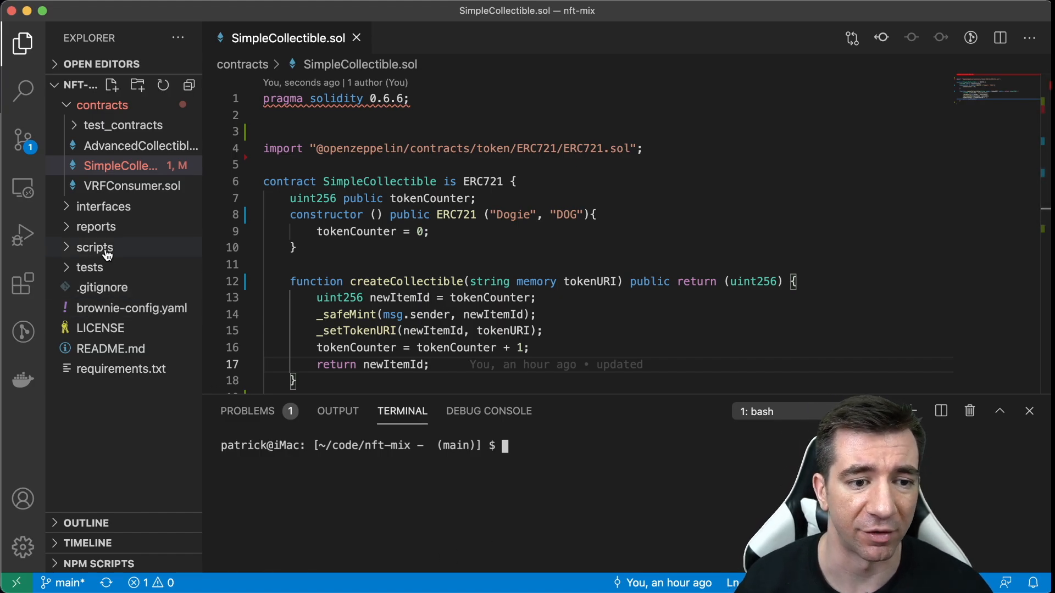
- Open deploy_simple.py from scripts/simple_collectible and start a pip command in the terminal
click(94, 247)
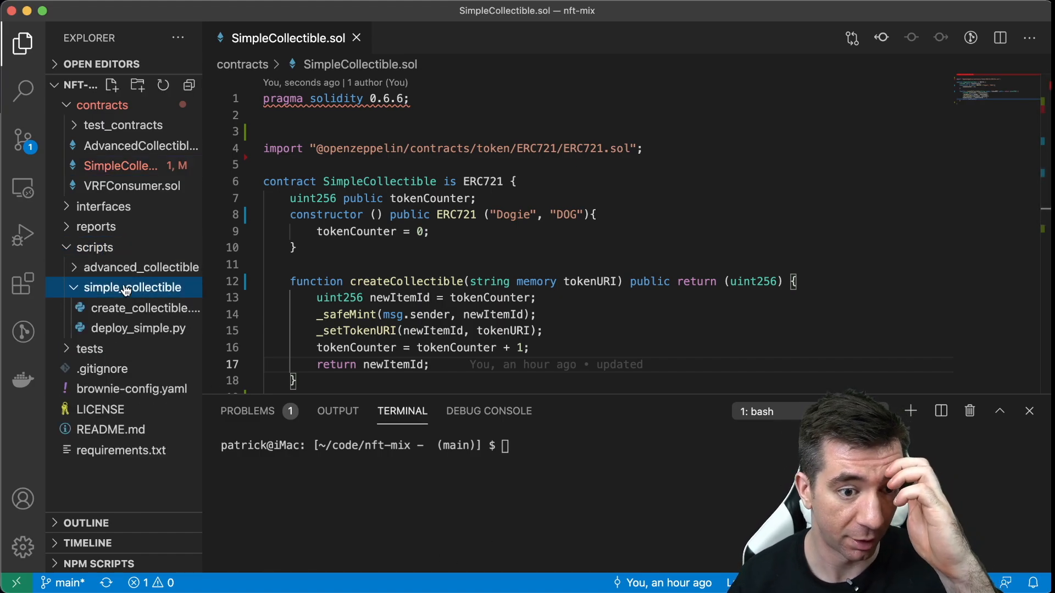
click(140, 327)
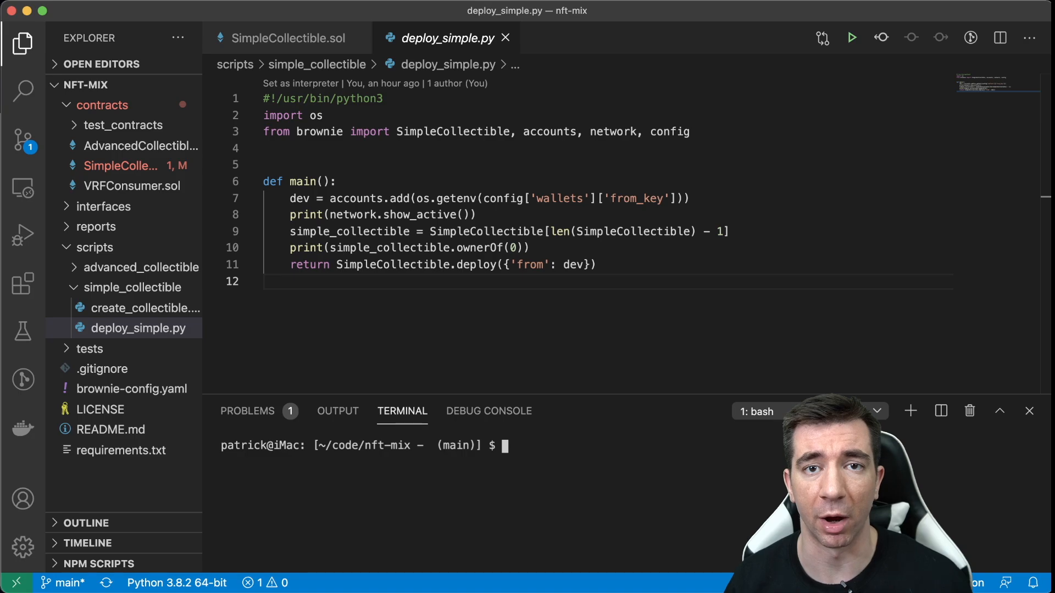
text(pi)
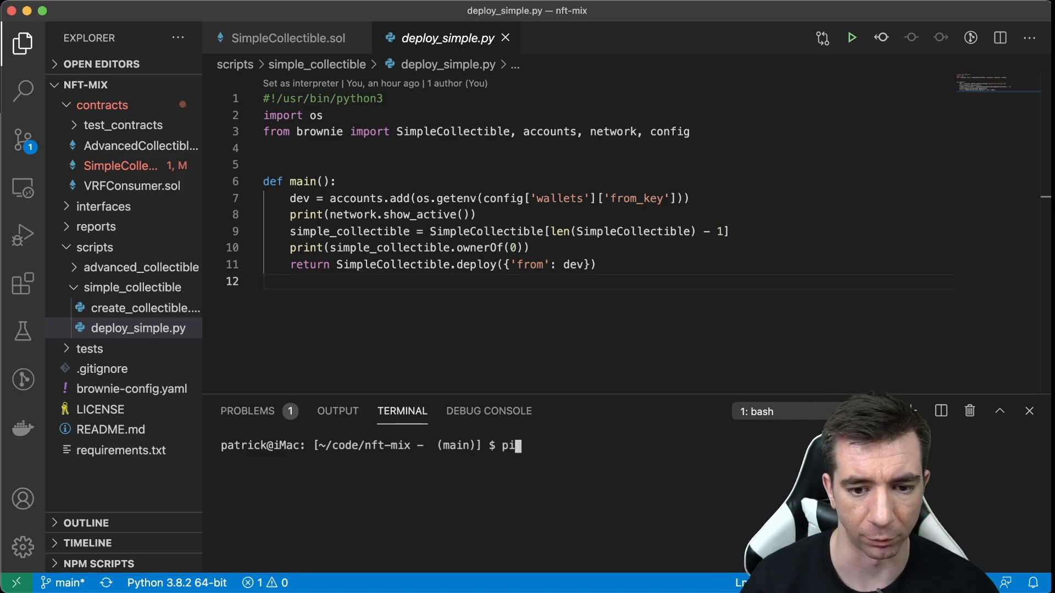
- Open README.md at its Installation steps and cancel the half-typed 'pip install brownie' with Ctrl+C
text(p instlal b)
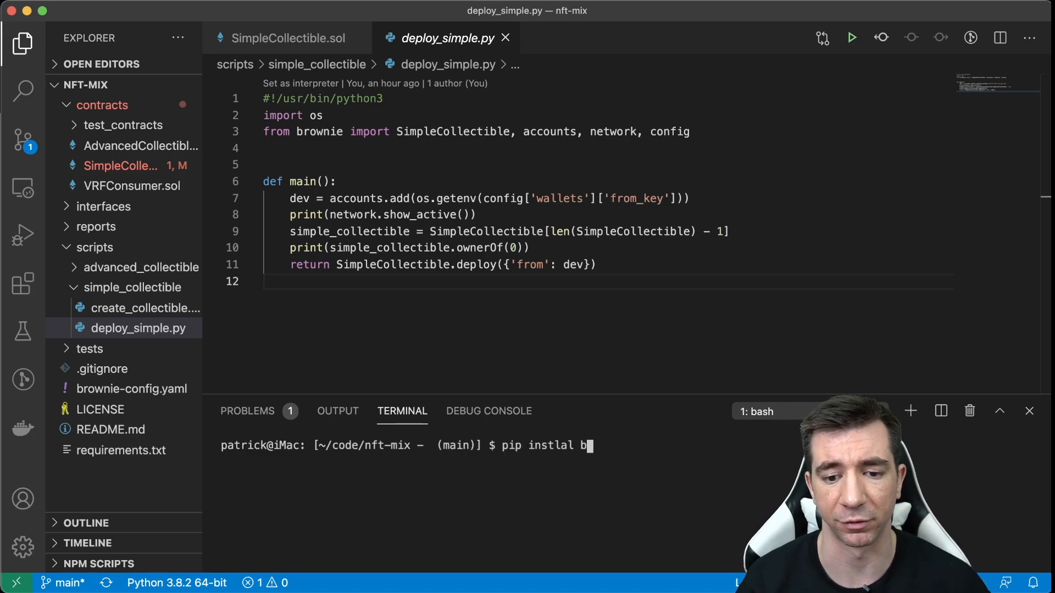
click(110, 430)
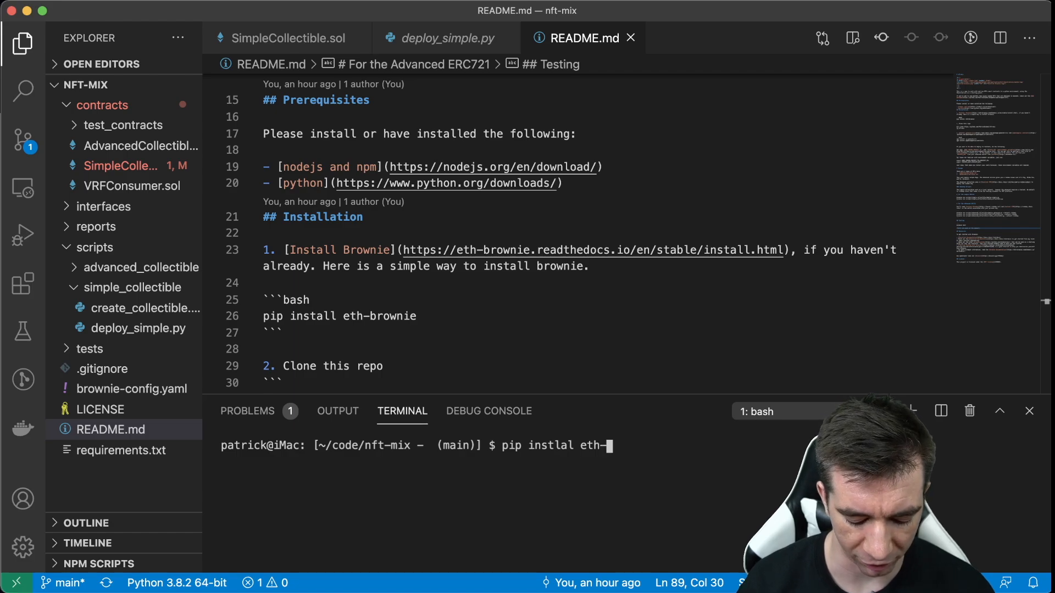
text(brownie)
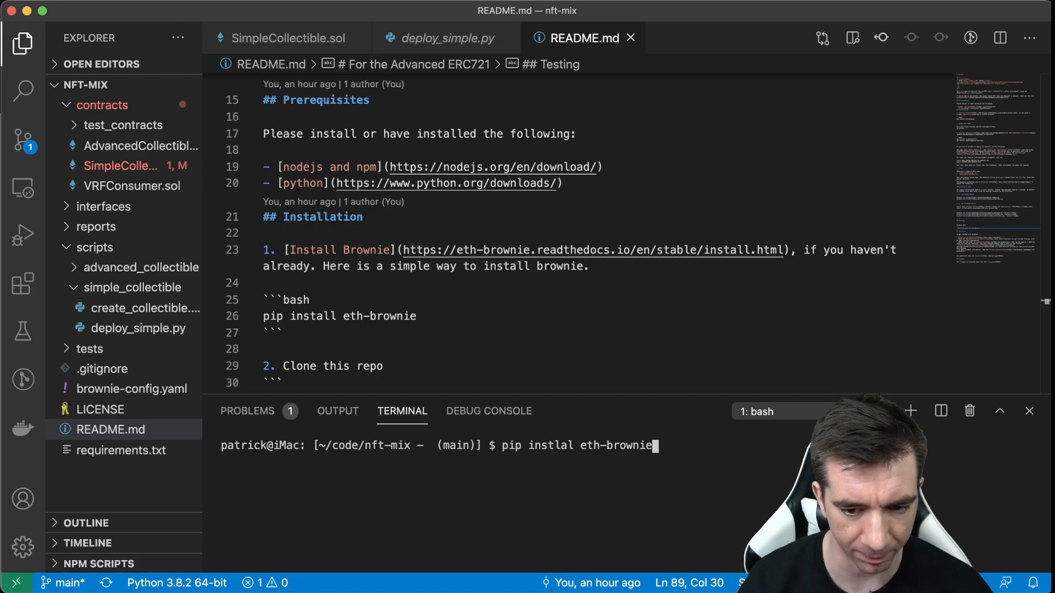
key(Ctrl+C)
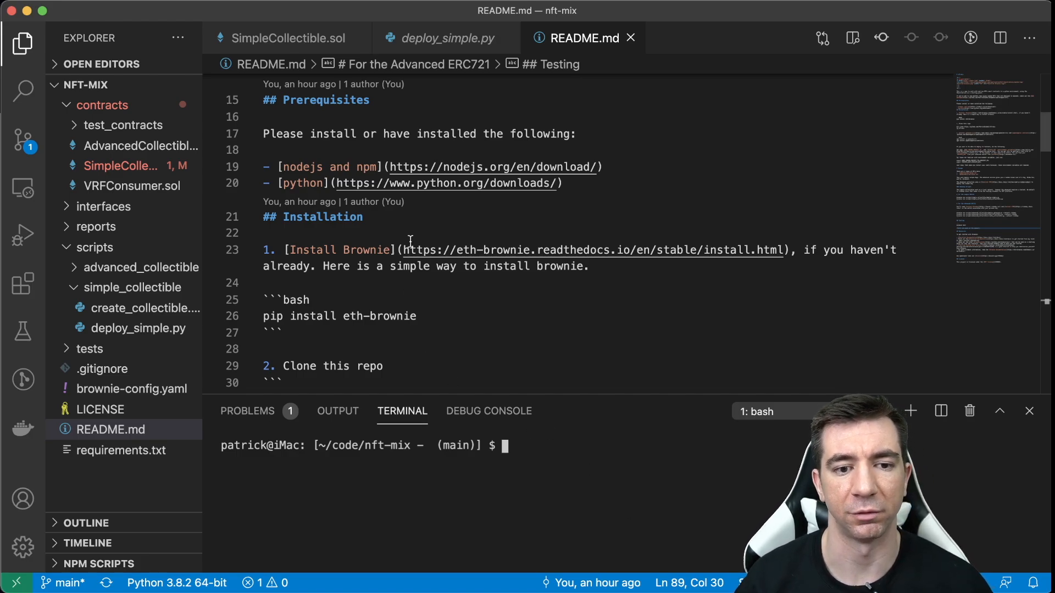
scroll(down, 3)
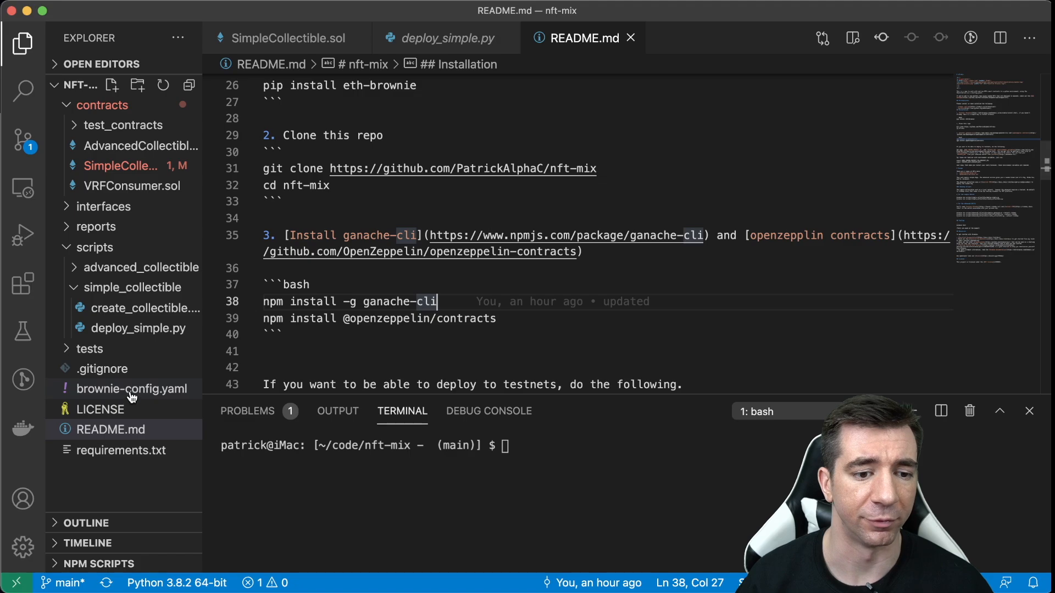
- Check the OpenZeppelin remapping in brownie-config.yaml, then close it back to the README
click(131, 388)
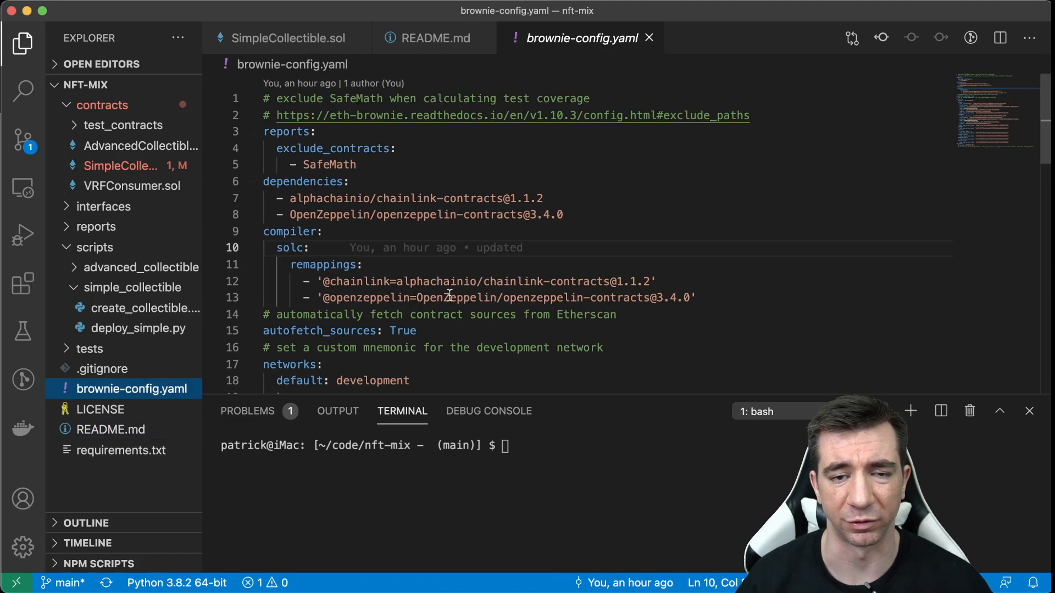
mouse_move(592, 223)
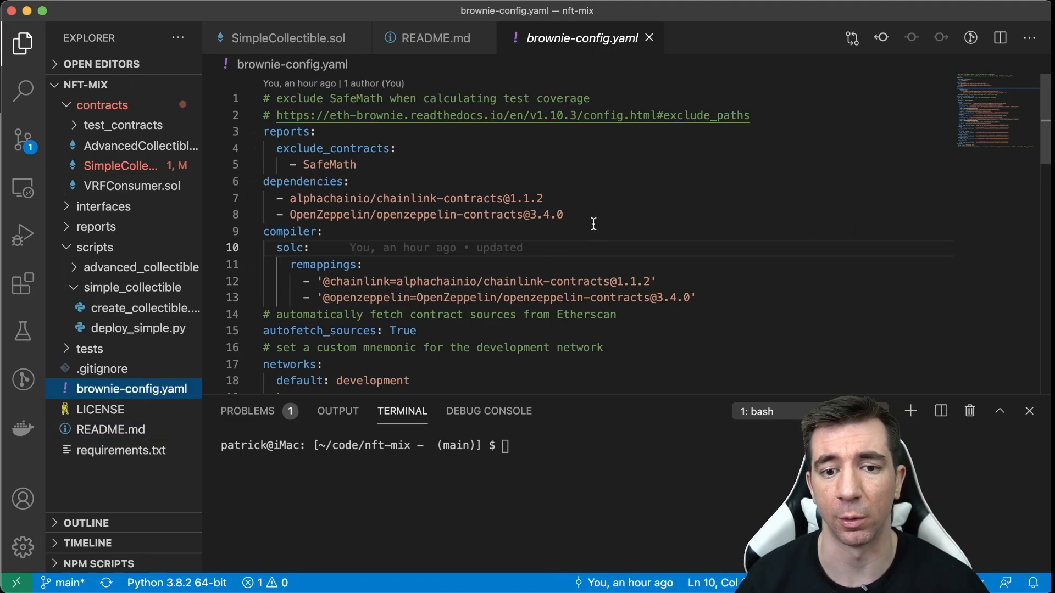
click(565, 214)
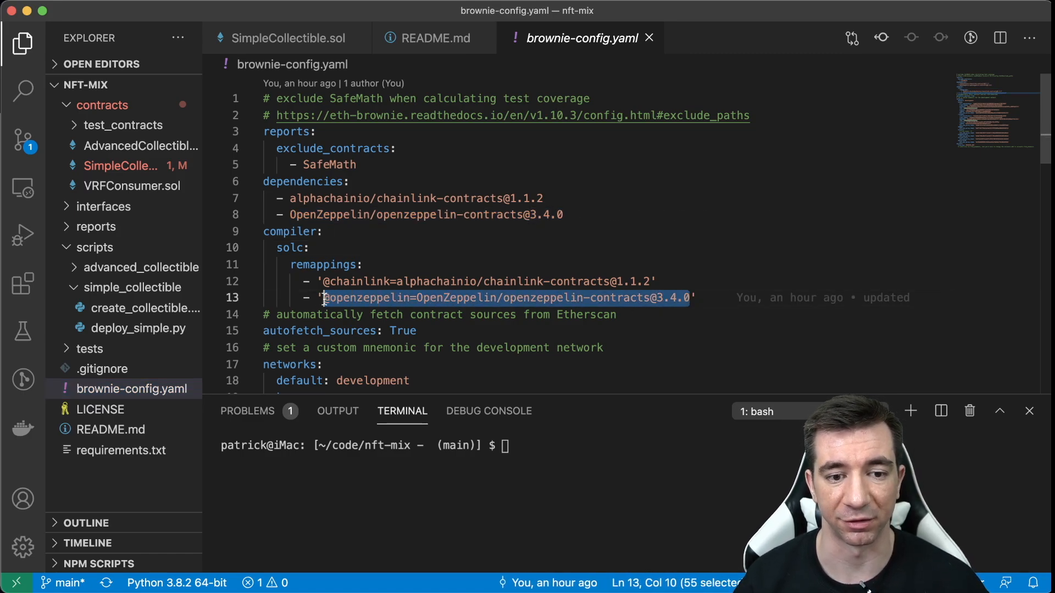
mouse_move(572, 221)
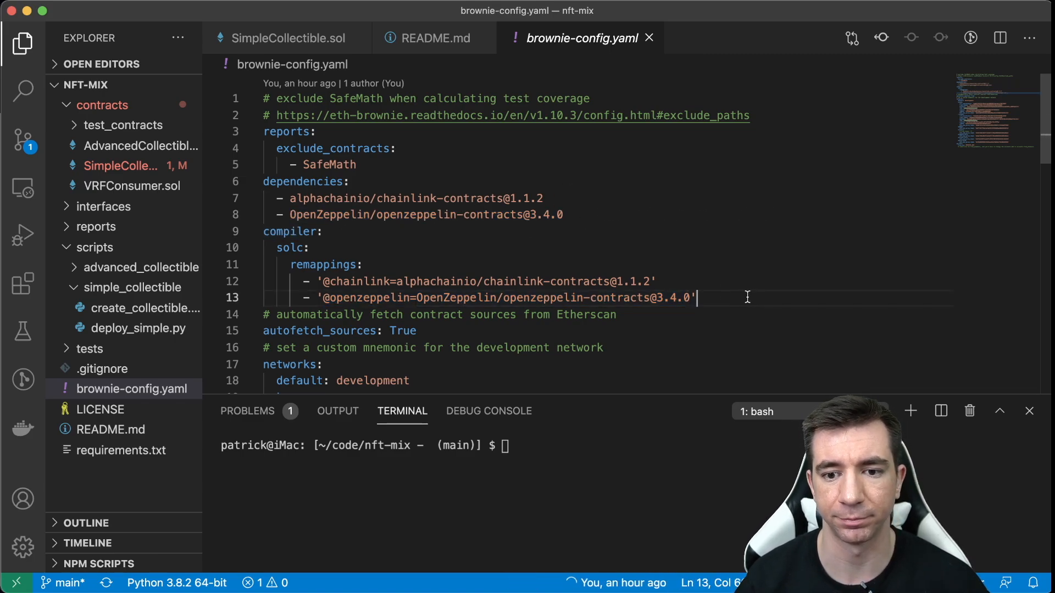
click(362, 265)
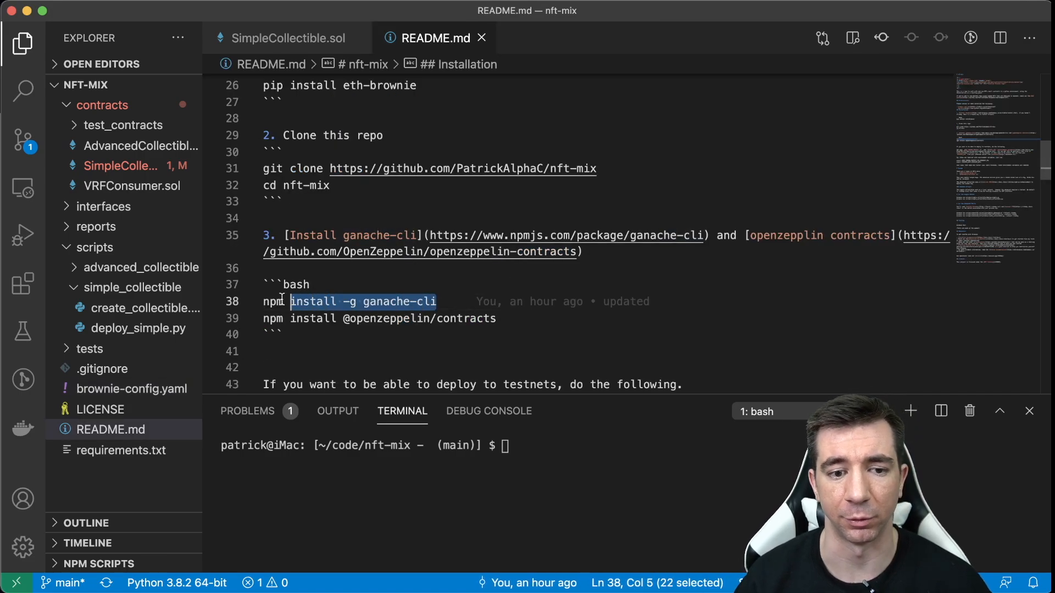
click(634, 267)
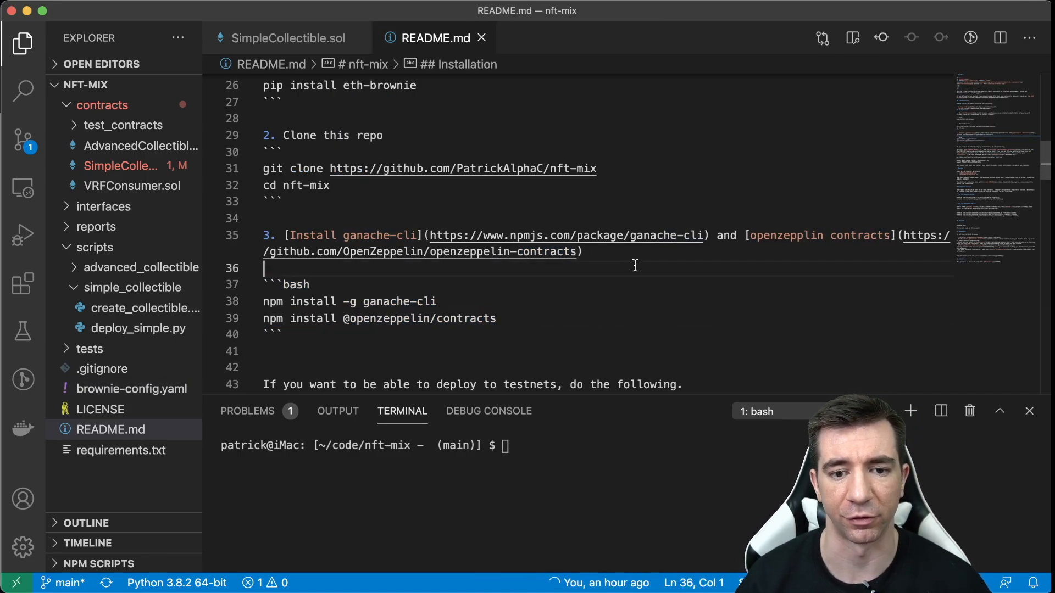
scroll(down, 3)
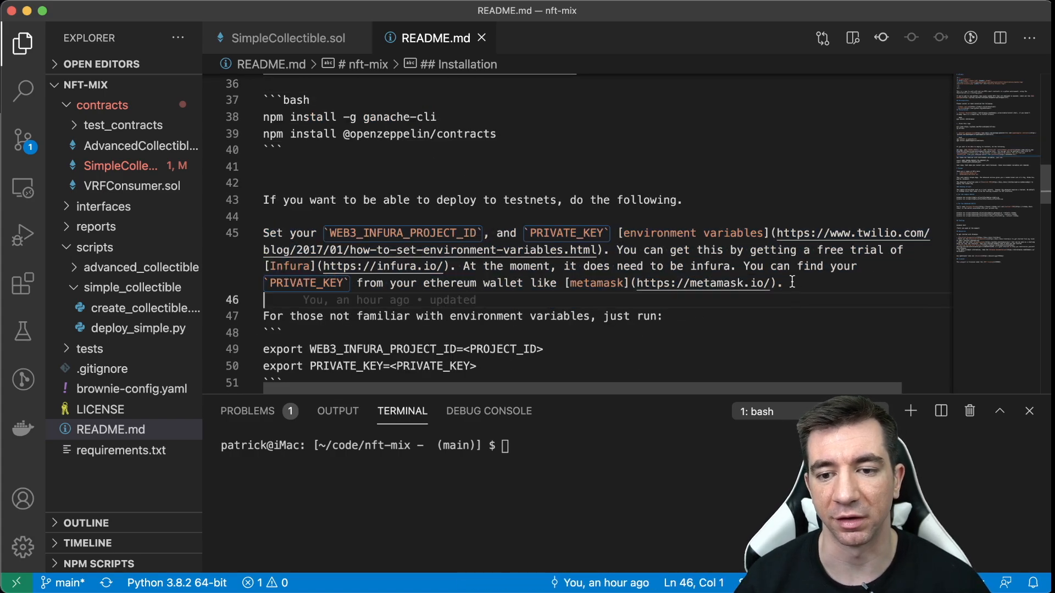
scroll(down, 3)
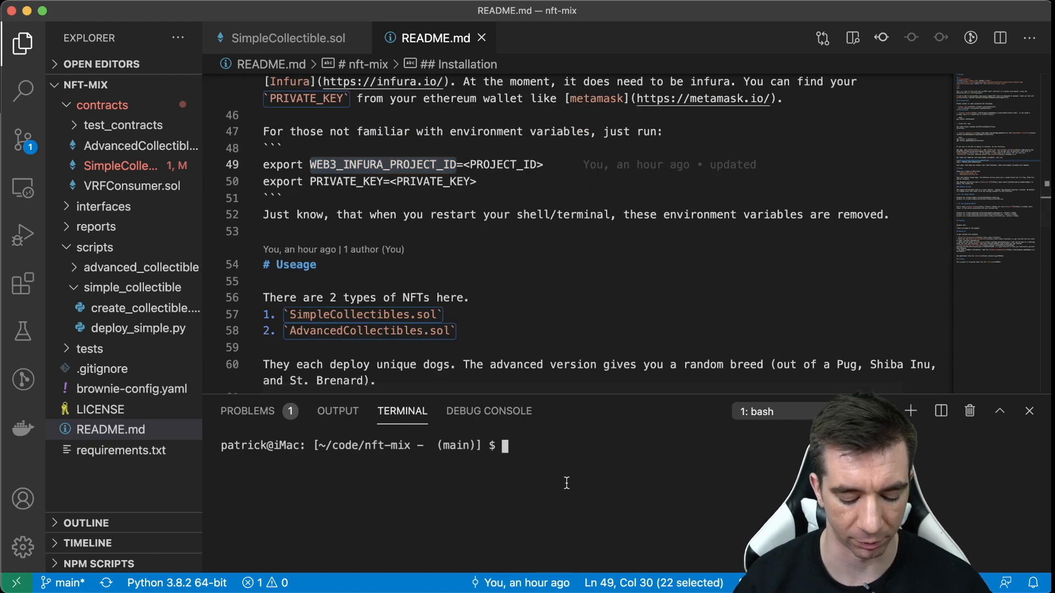
- Run 'brownie run scripts/simple_collectible/deploy_simple.py' and jump to the rejected 'return' in SimpleCollectible.sol
text(brownie run)
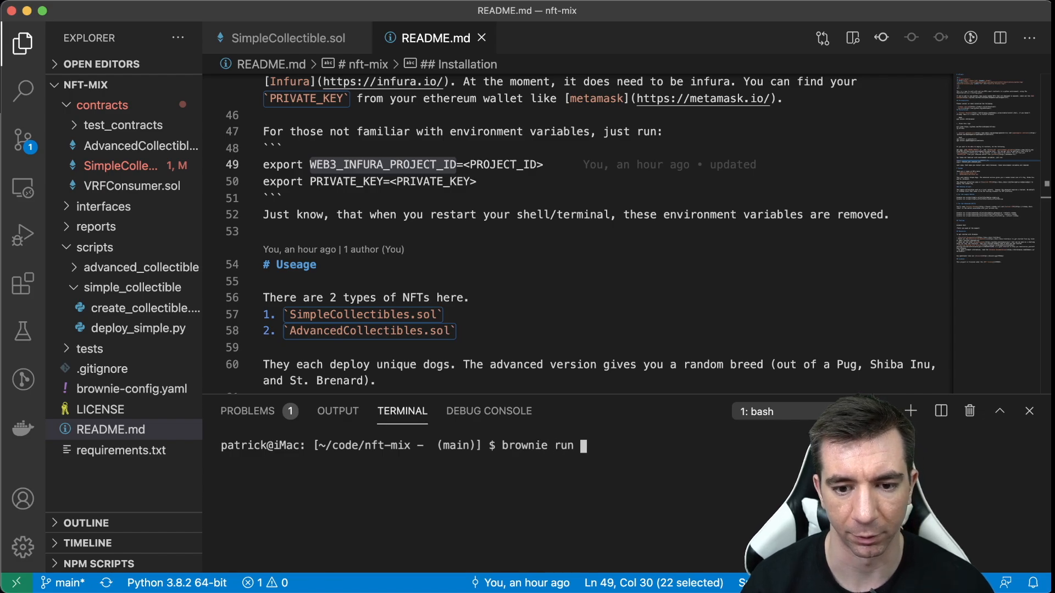
text(scripts/se)
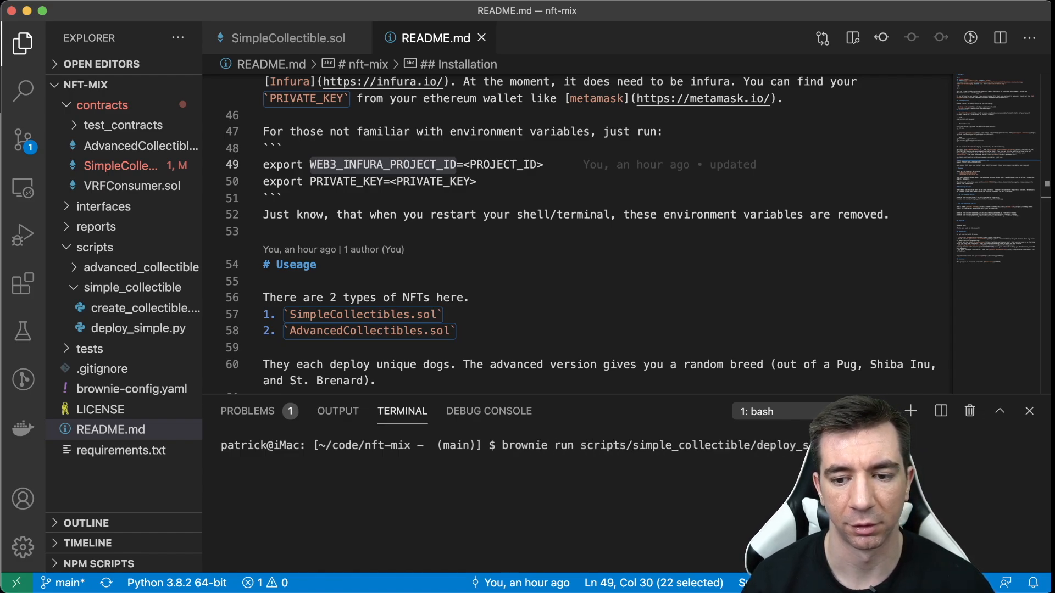
key(Return)
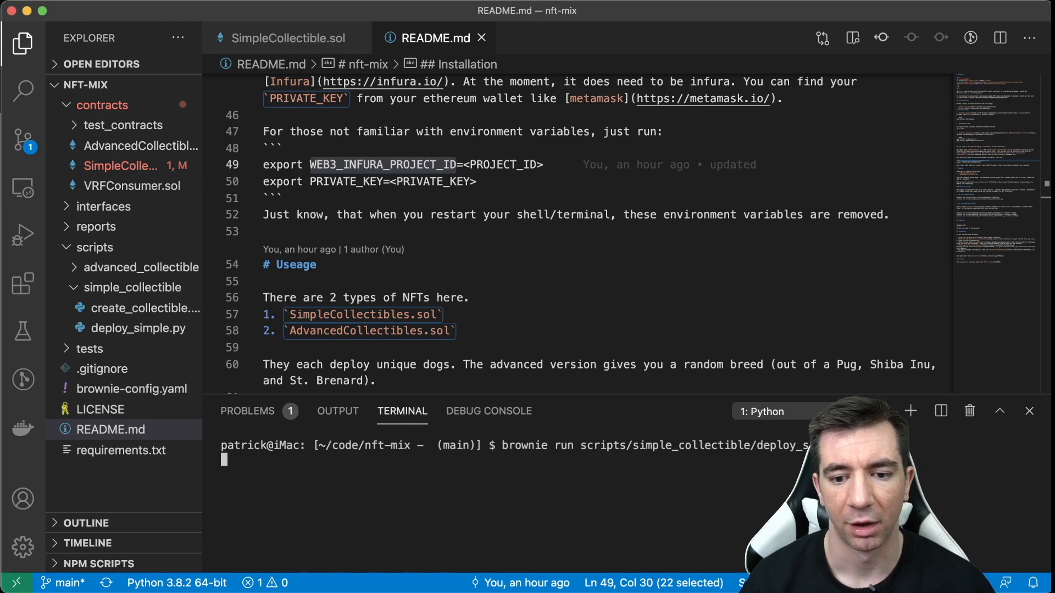
key(Return)
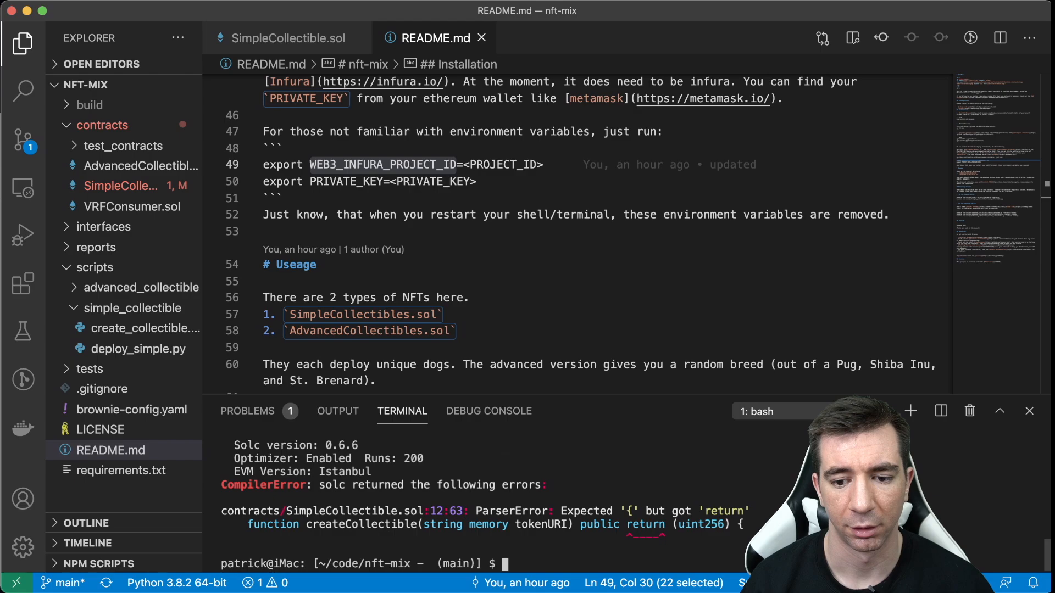
click(285, 37)
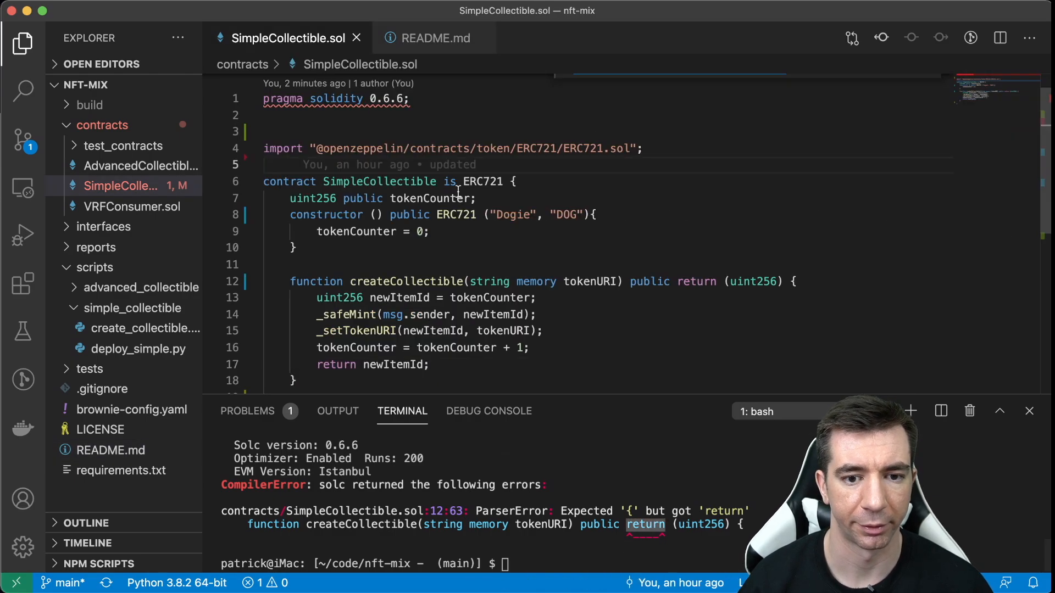